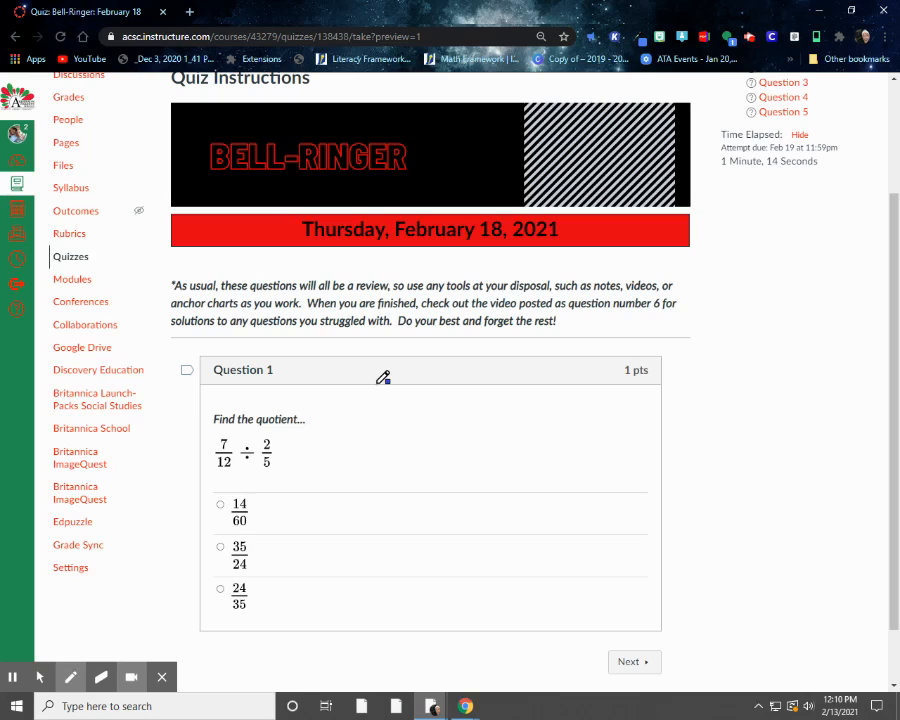
- Beside Question 1, handwrite 7/12 × 5/2 = 35/24 = 1 11/24 and box the answer
scroll("down", 3)
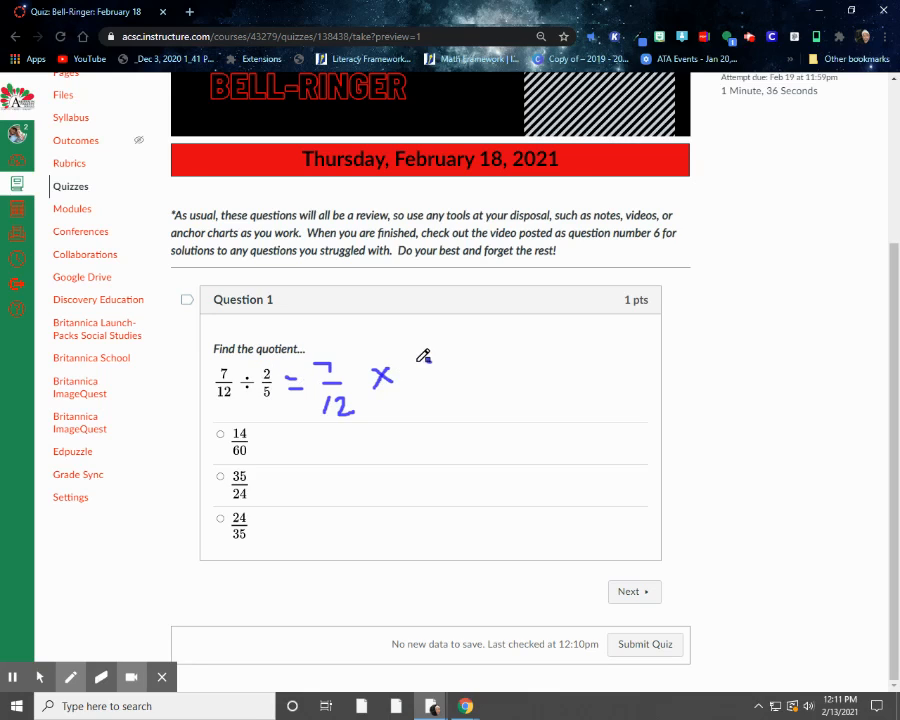
left_click_drag(410, 380, 420, 395)
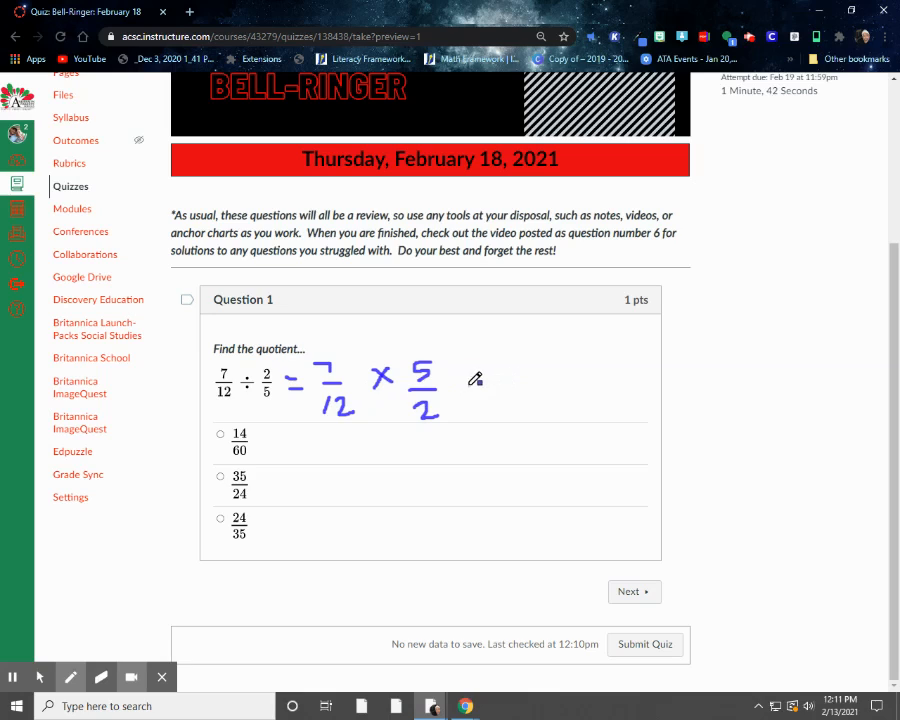
left_click_drag(465, 390, 490, 390)
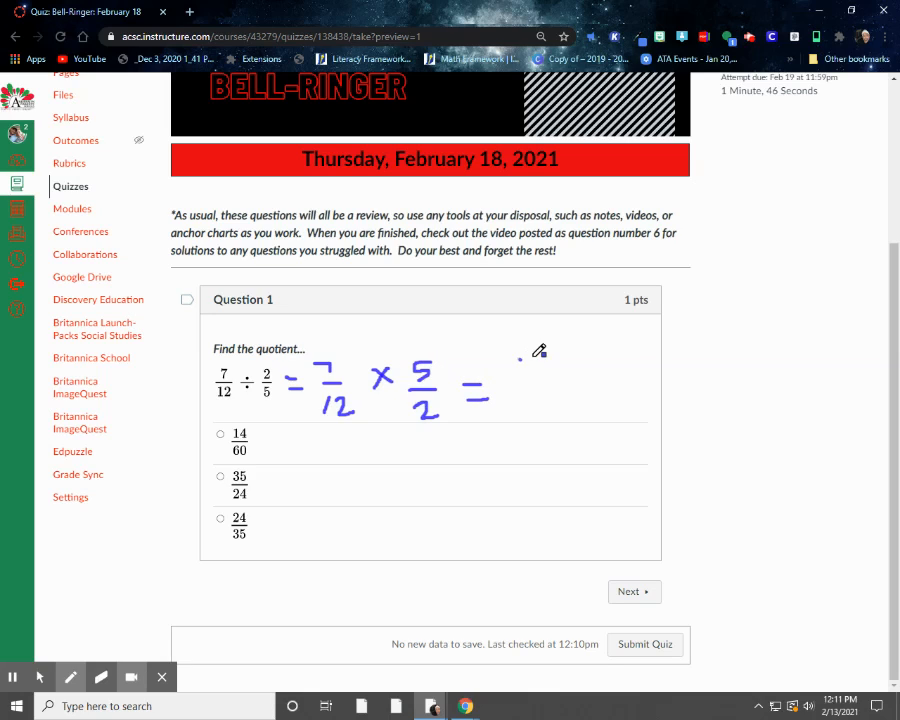
left_click_drag(520, 355, 540, 375)
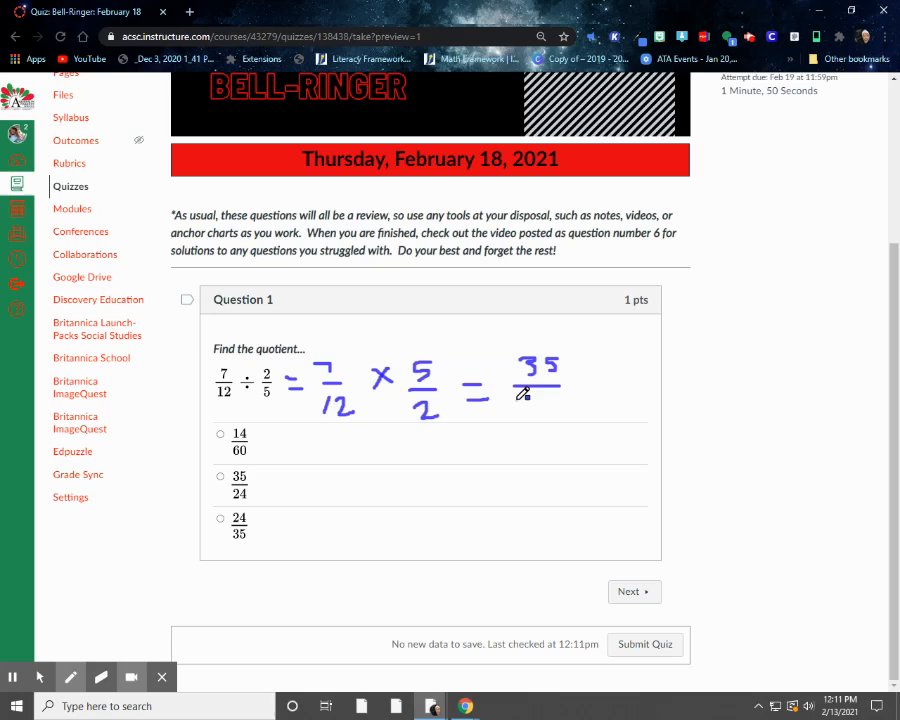
left_click_drag(515, 405, 548, 408)
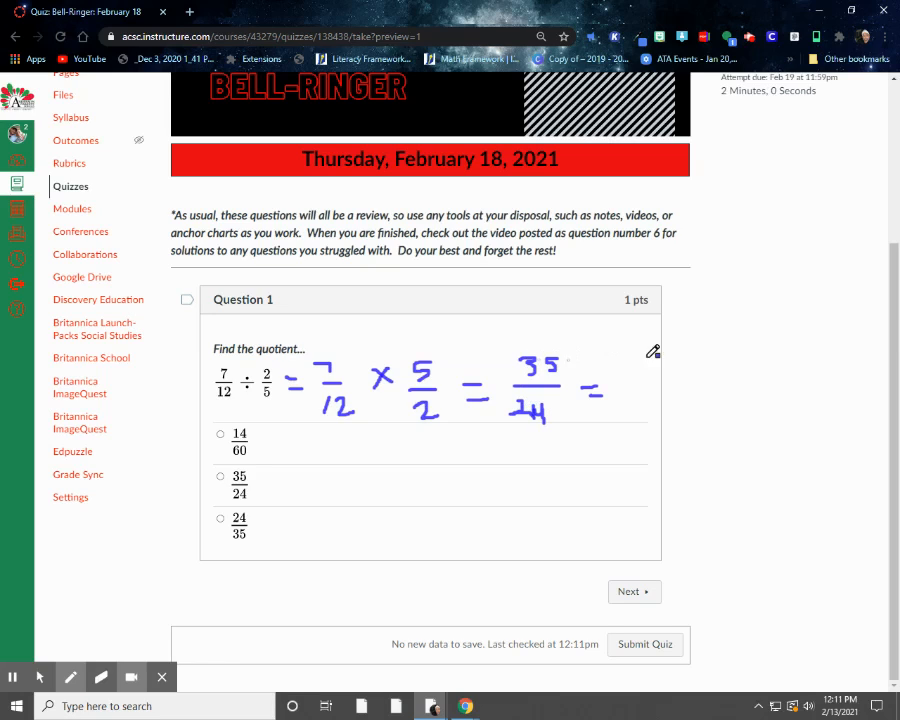
left_click_drag(625, 360, 625, 385)
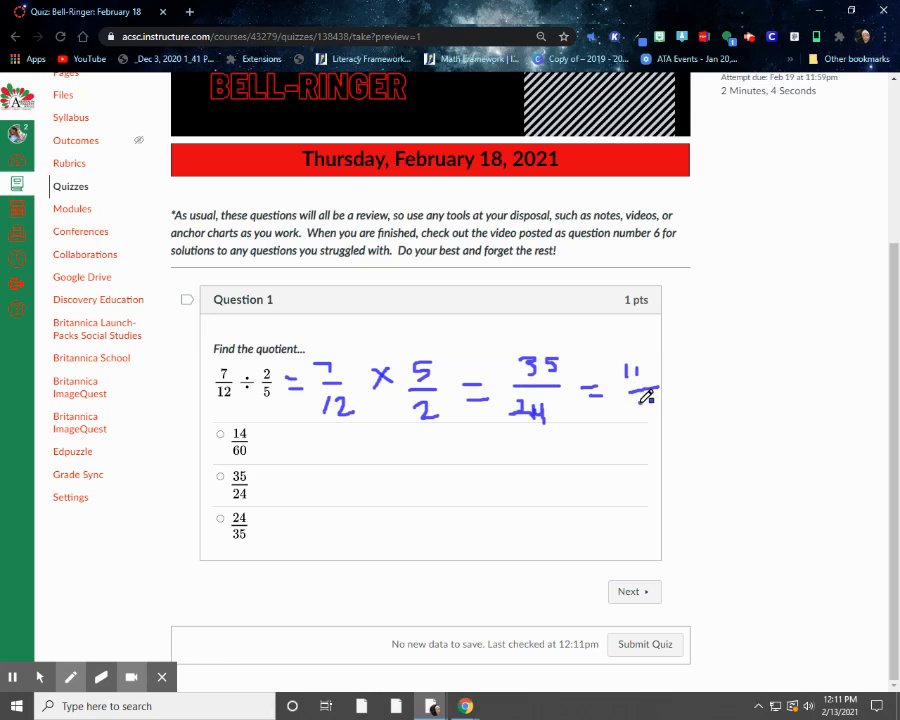
left_click_drag(645, 400, 650, 415)
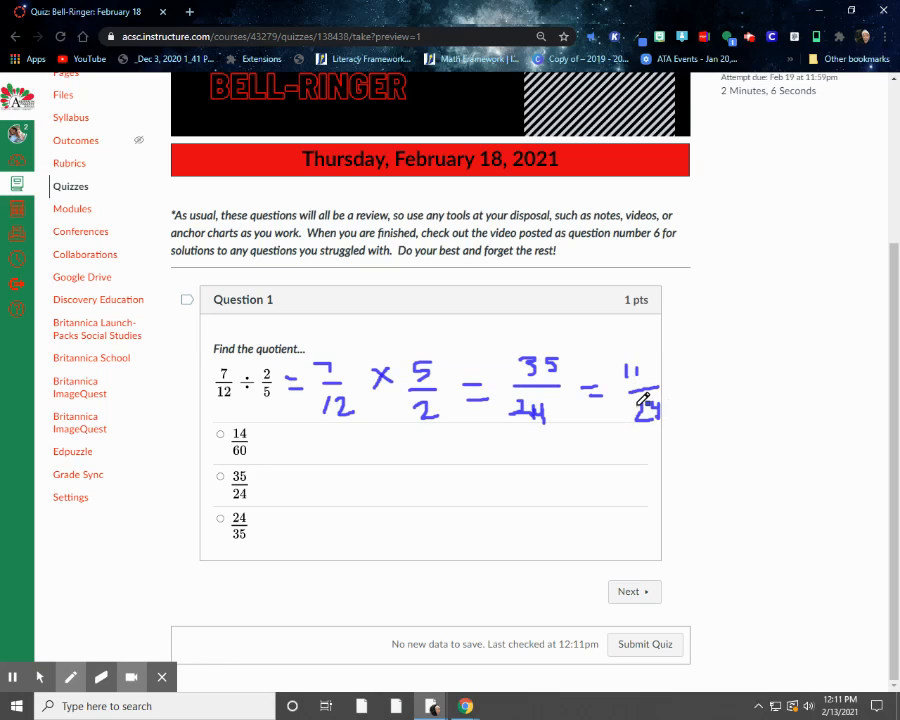
left_click_drag(617, 360, 617, 415)
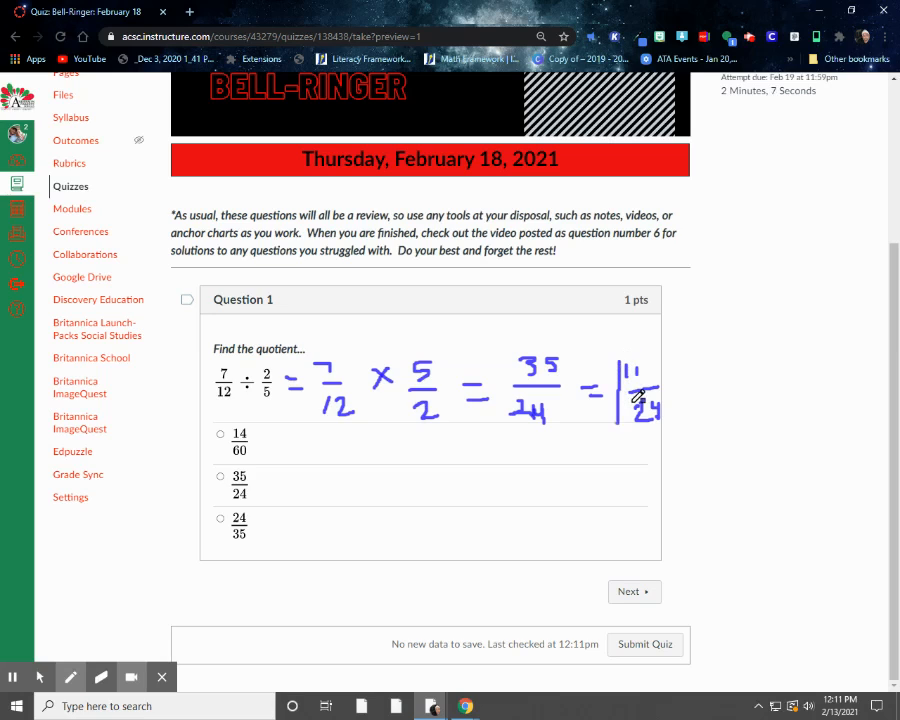
left_click_drag(645, 395, 660, 415)
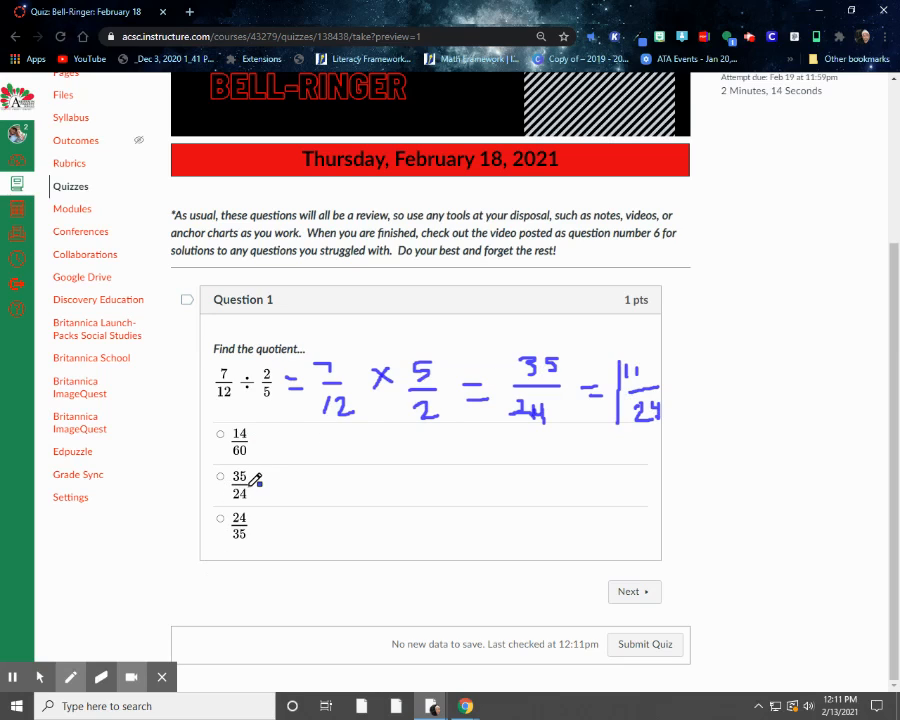
left_click(70, 675)
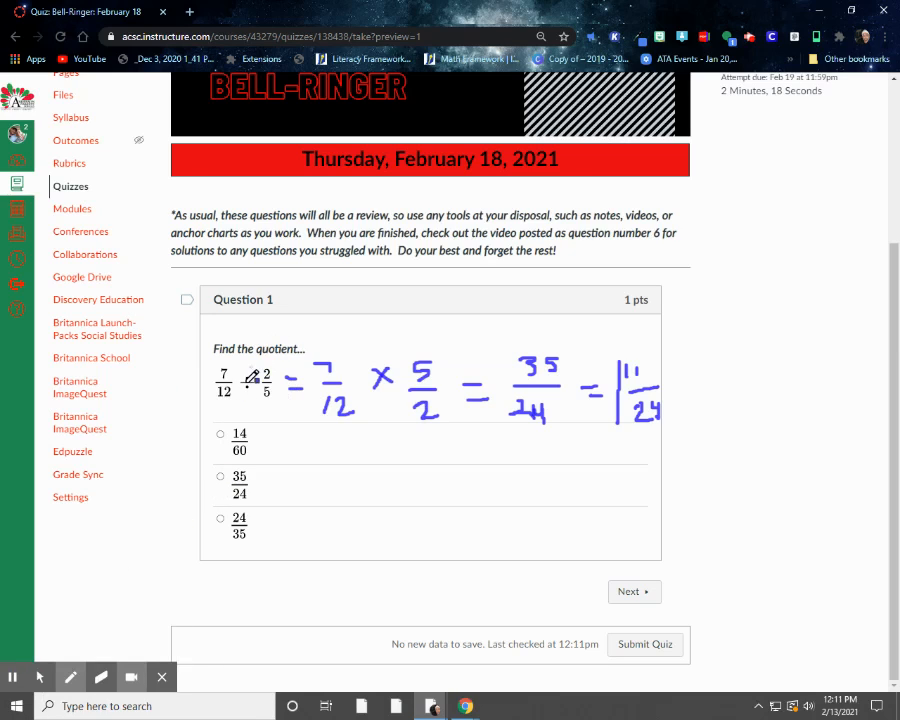
left_click(100, 676)
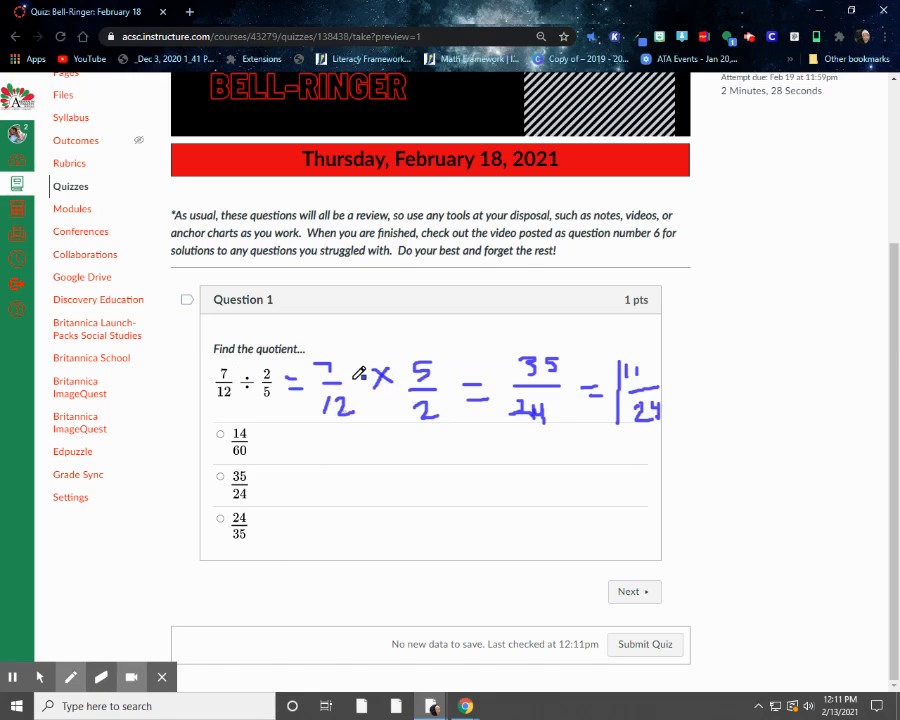
mouse_move(300, 366)
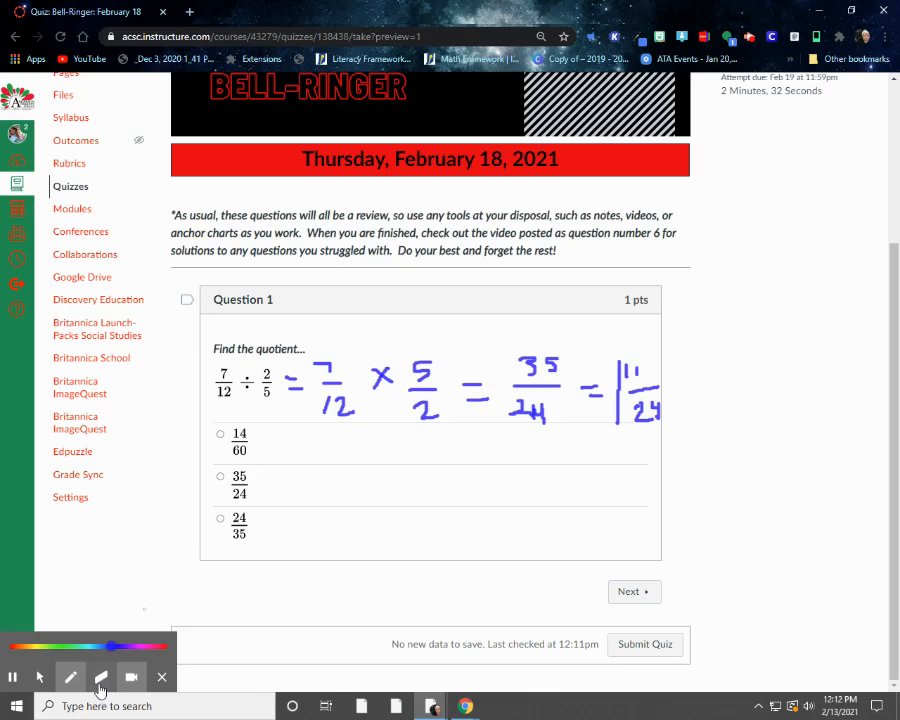
- Stop annotating and clear the handwritten Question 1 solution
left_click(100, 676)
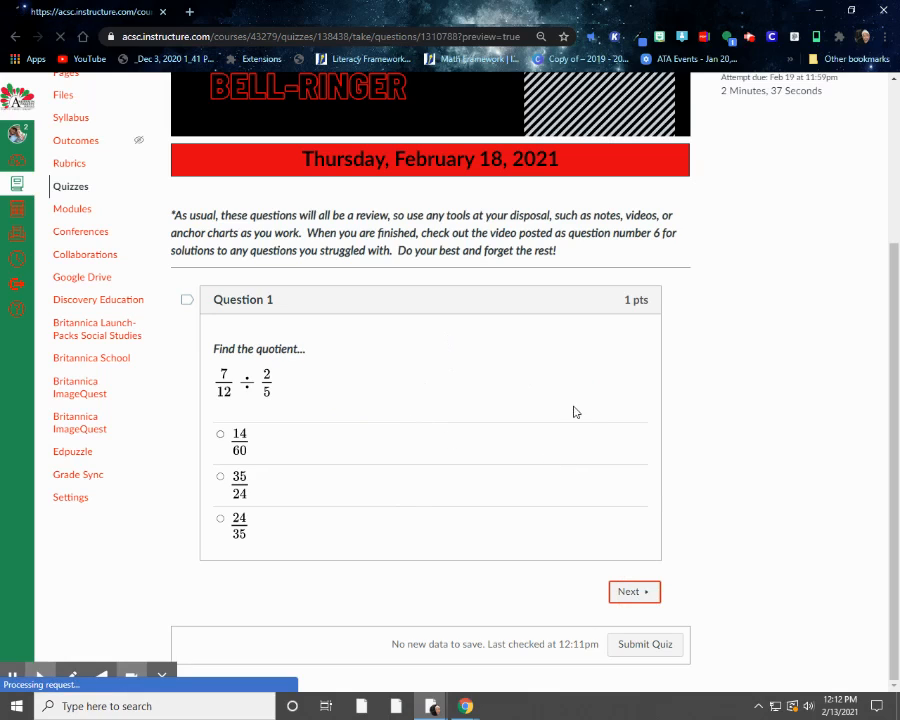
mouse_move(387, 299)
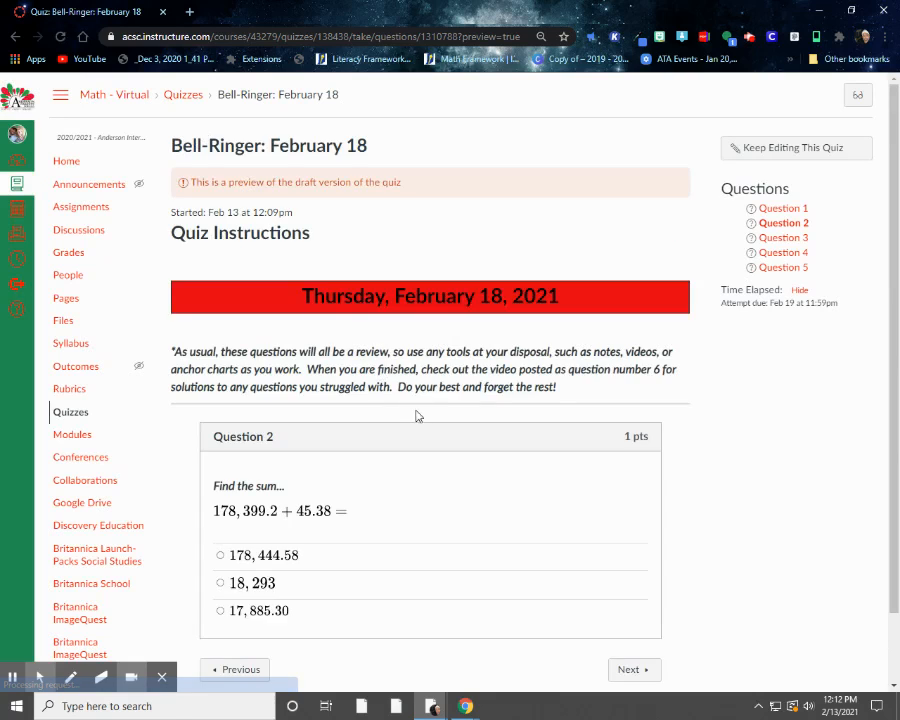
- Handwrite the column addition 178,399.20 + 45.38 beside Question 2, then clear the ink
scroll("down", 3)
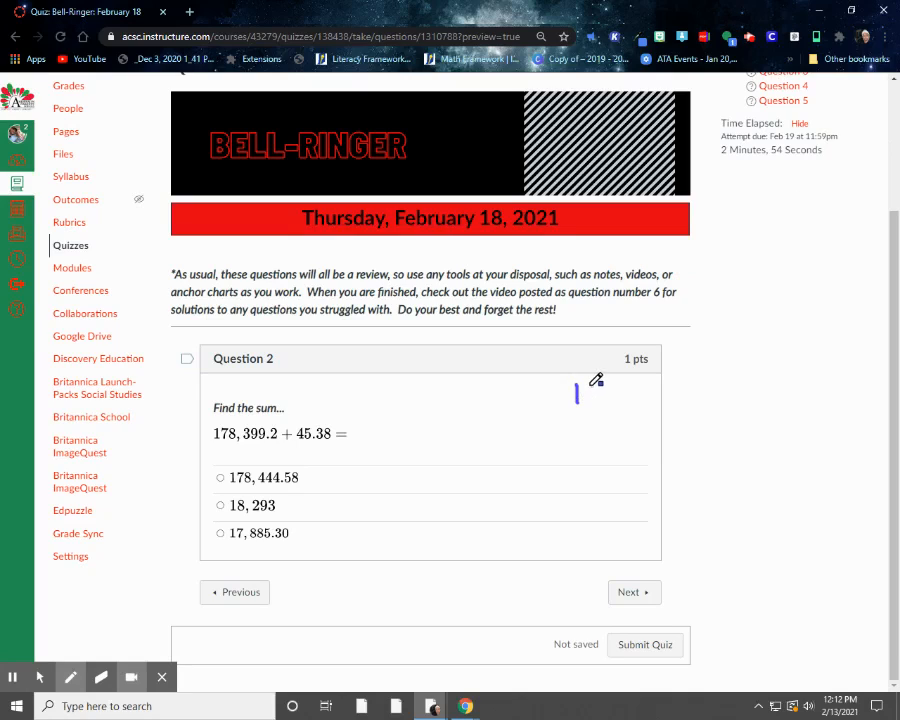
left_click_drag(575, 385, 625, 400)
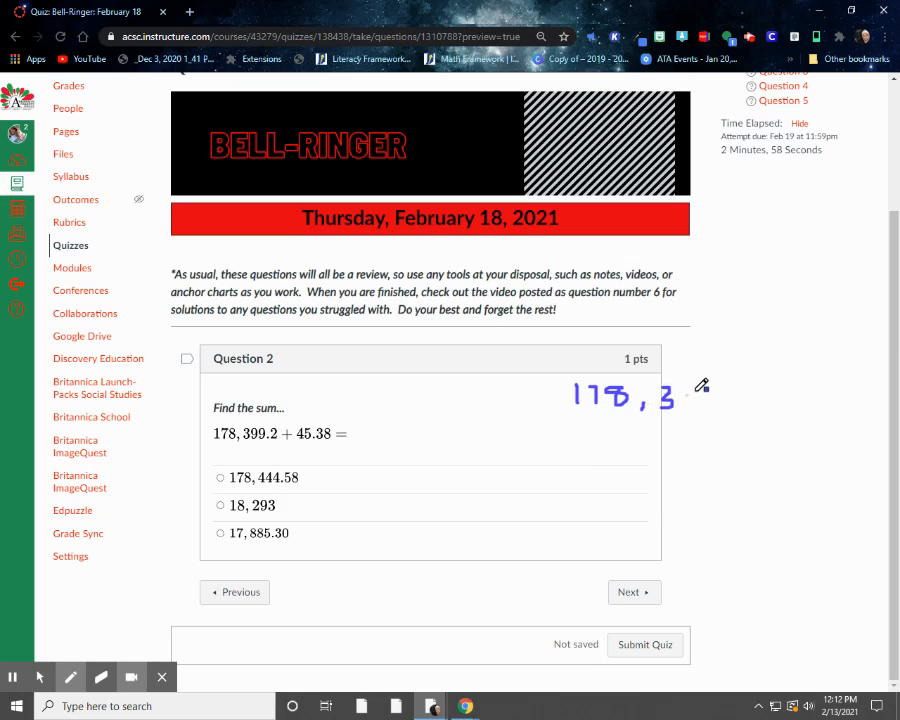
left_click_drag(680, 395, 710, 395)
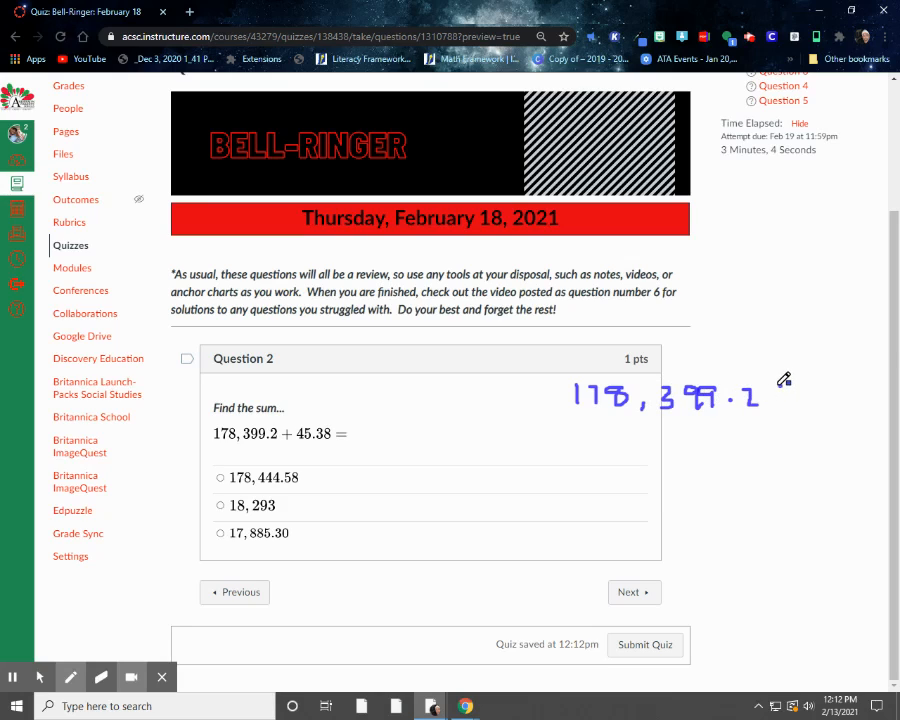
mouse_move(352, 426)
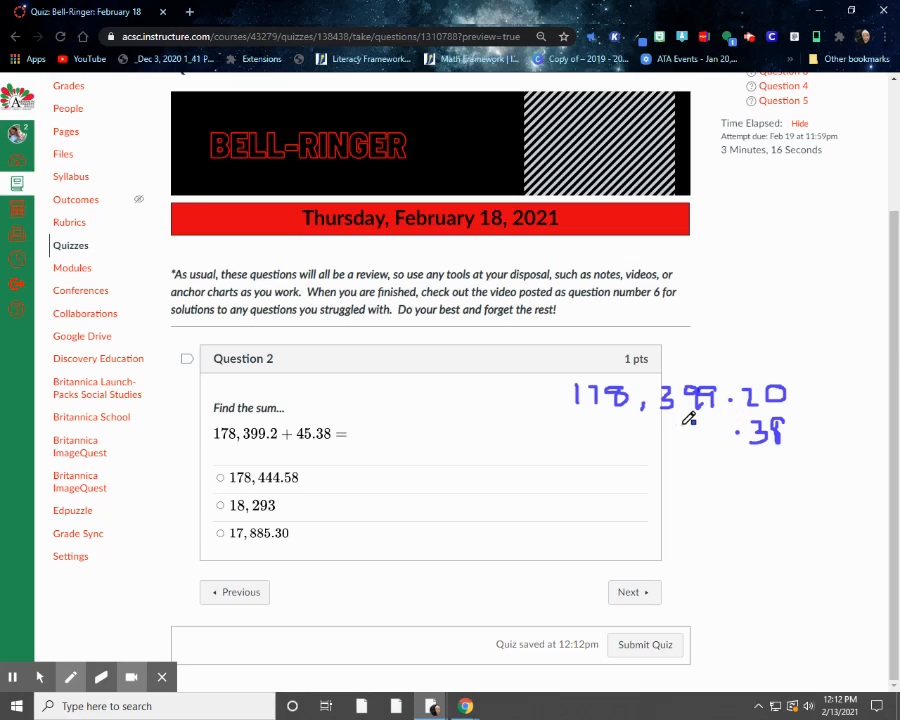
left_click_drag(685, 425, 710, 440)
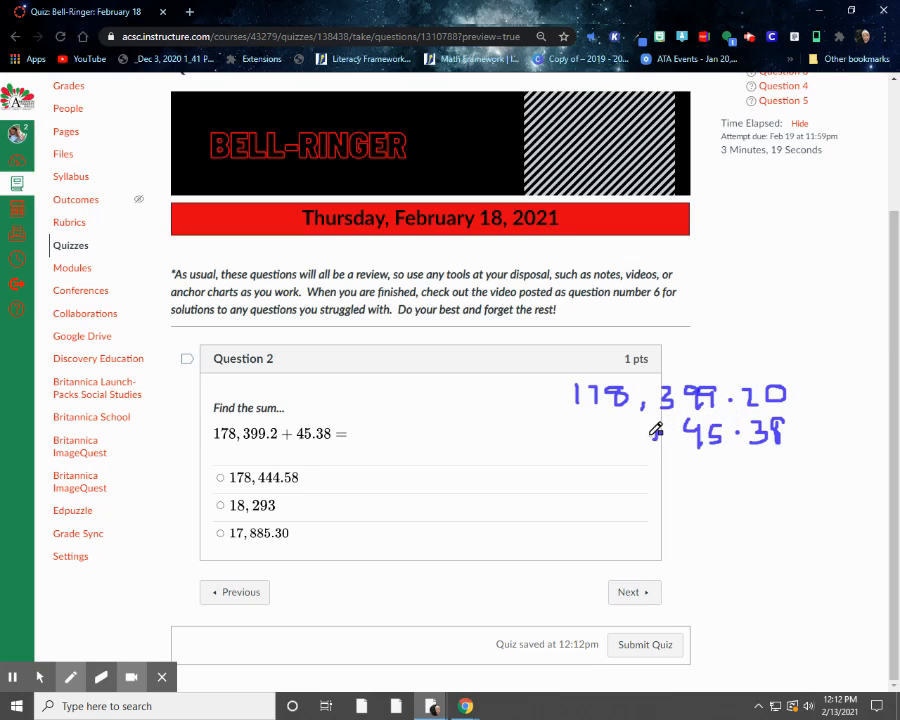
left_click_drag(660, 432, 800, 460)
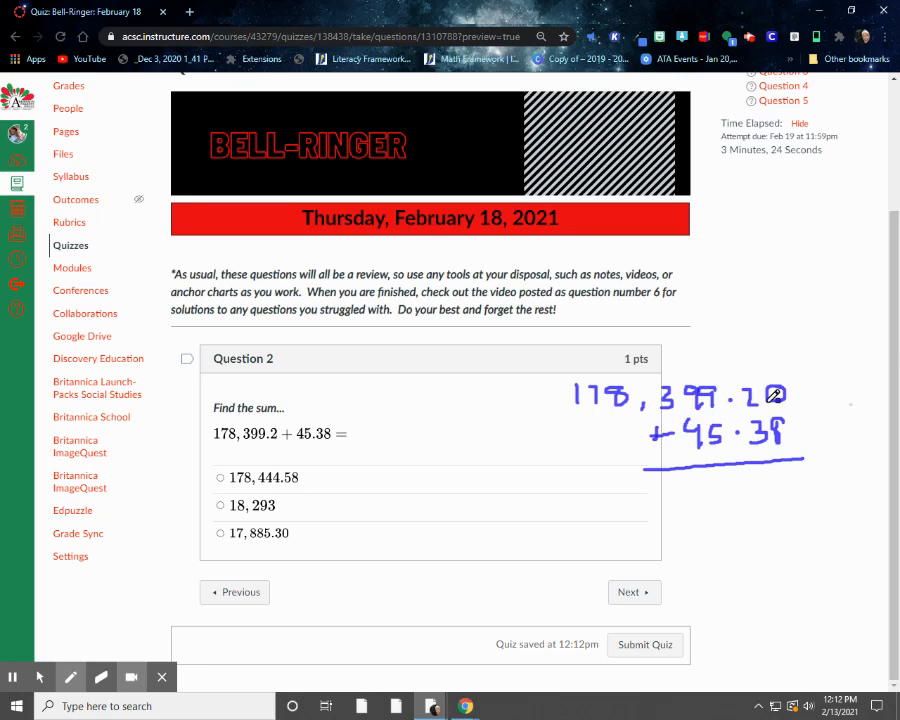
mouse_move(734, 381)
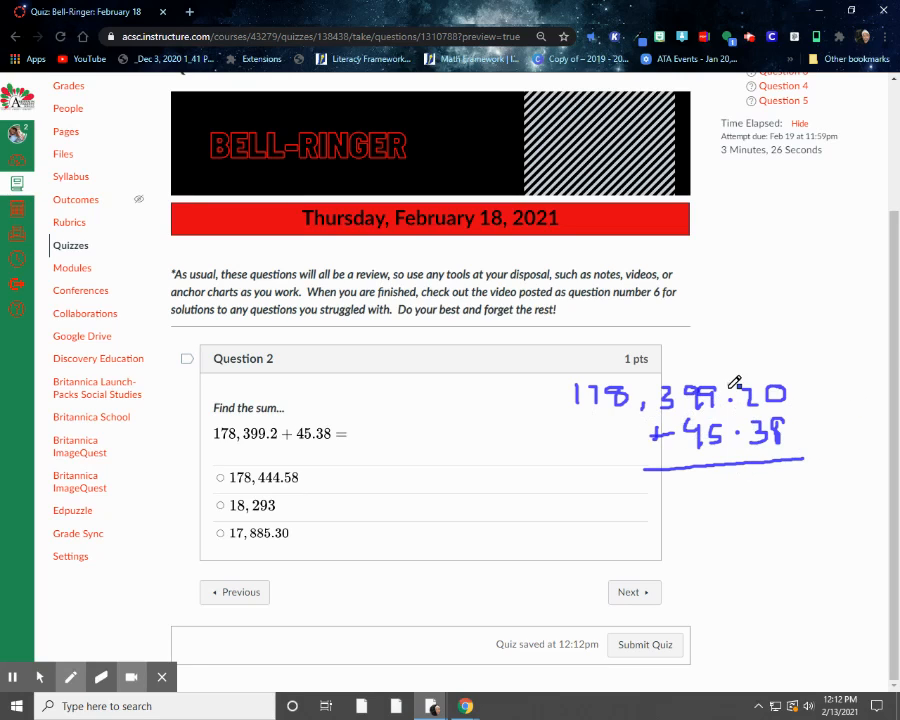
mouse_move(734, 366)
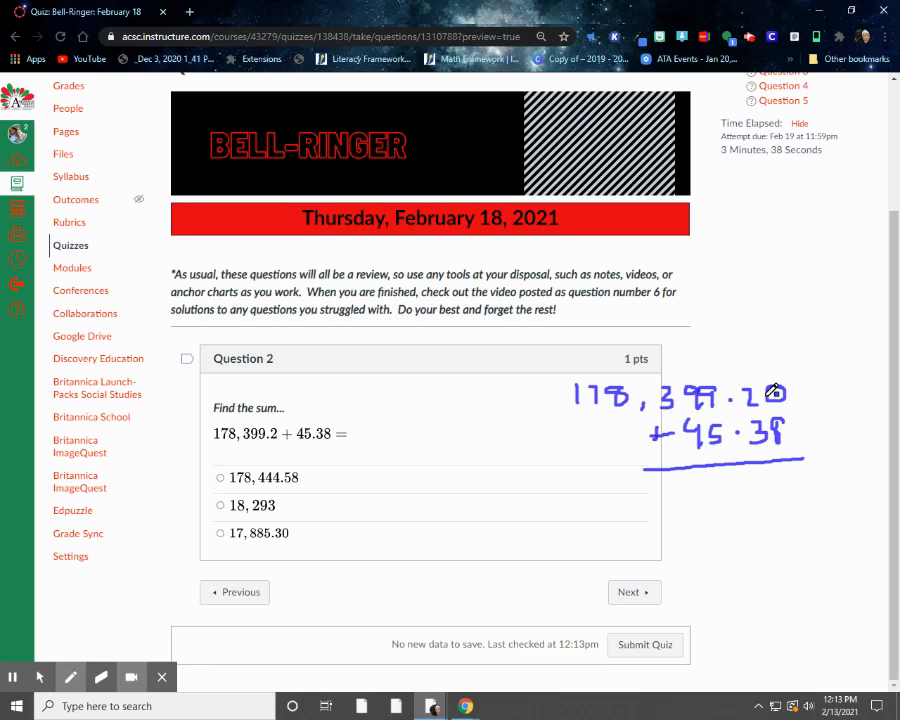
mouse_move(784, 448)
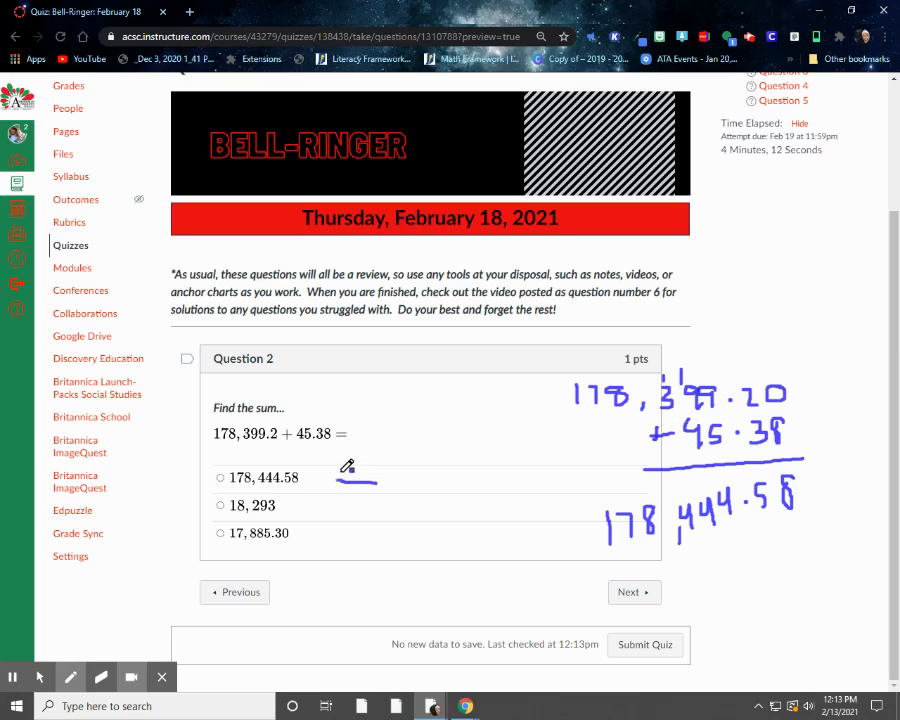
left_click(100, 676)
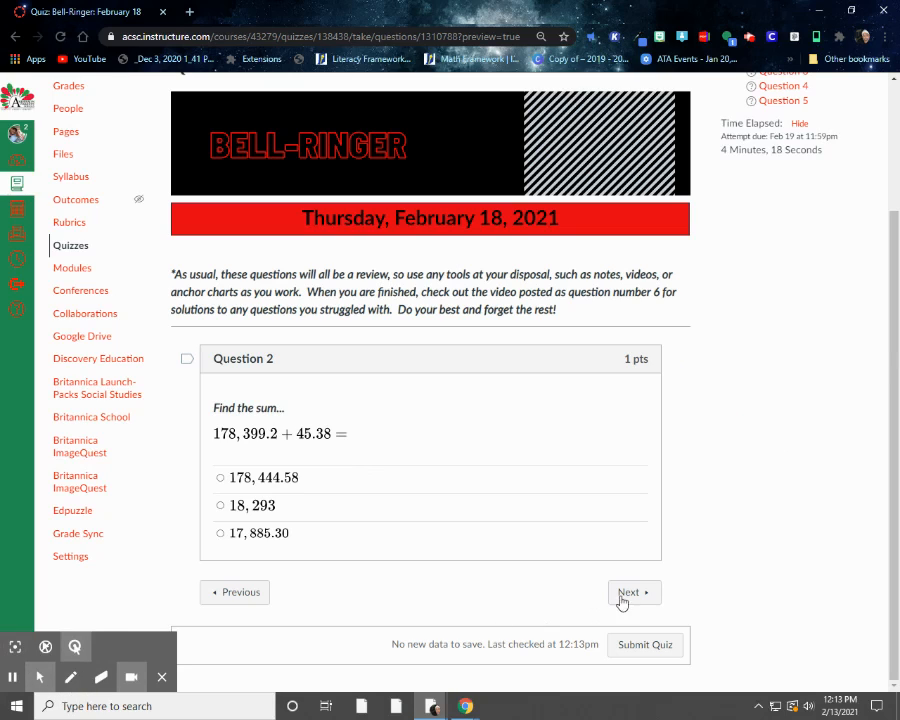
- Go past Question 2 with Next and scroll to the necklace problem's answer choices
left_click(633, 592)
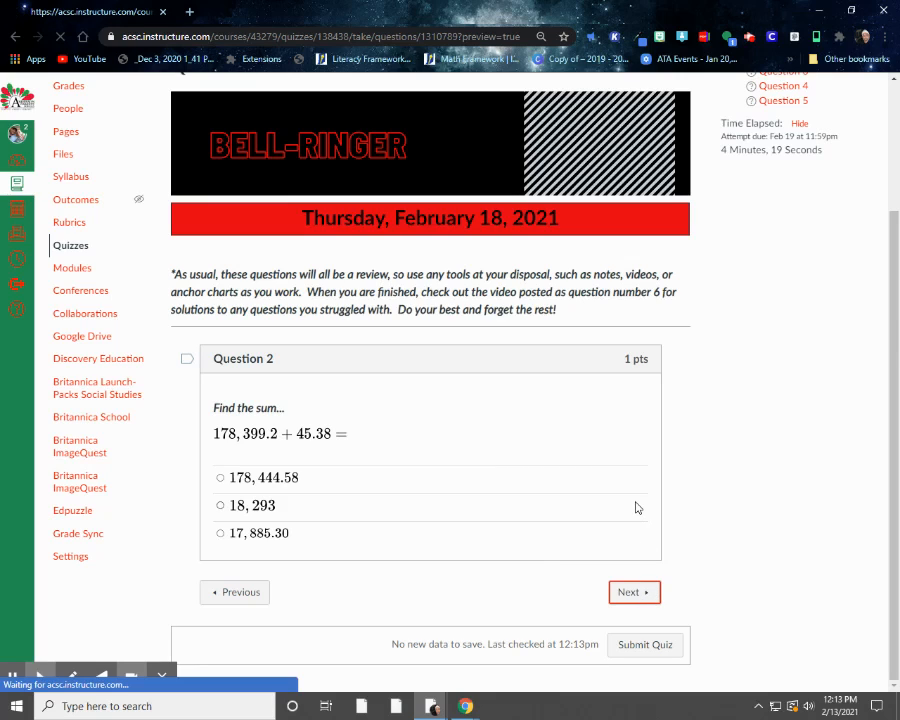
left_click(633, 591)
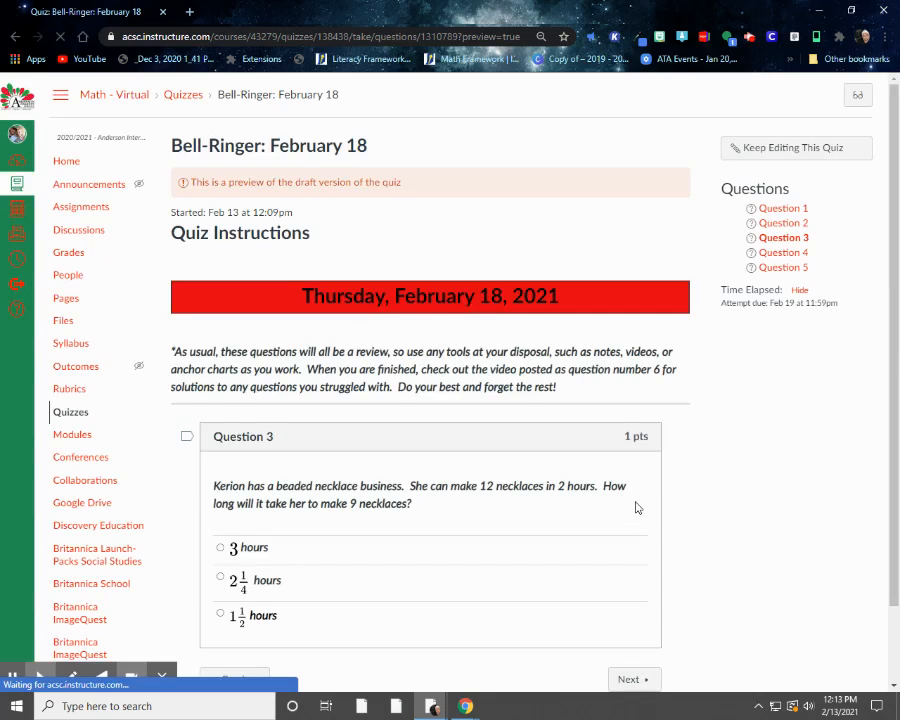
scroll("down", 3)
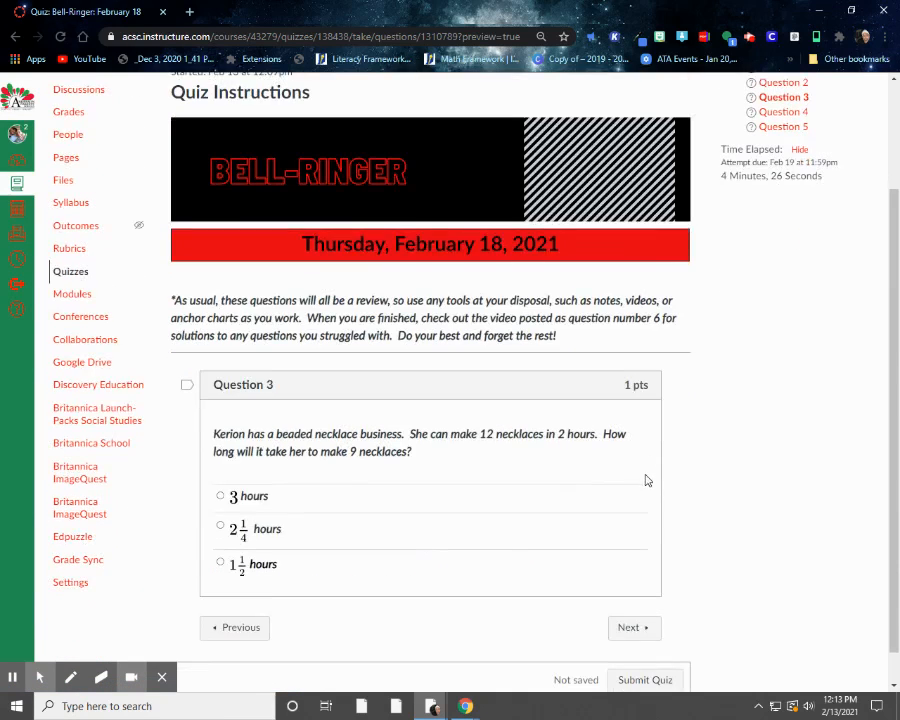
- With the annotation pen, draw the necklace proportion grid and label the unknown beside Question 3
left_click(69, 676)
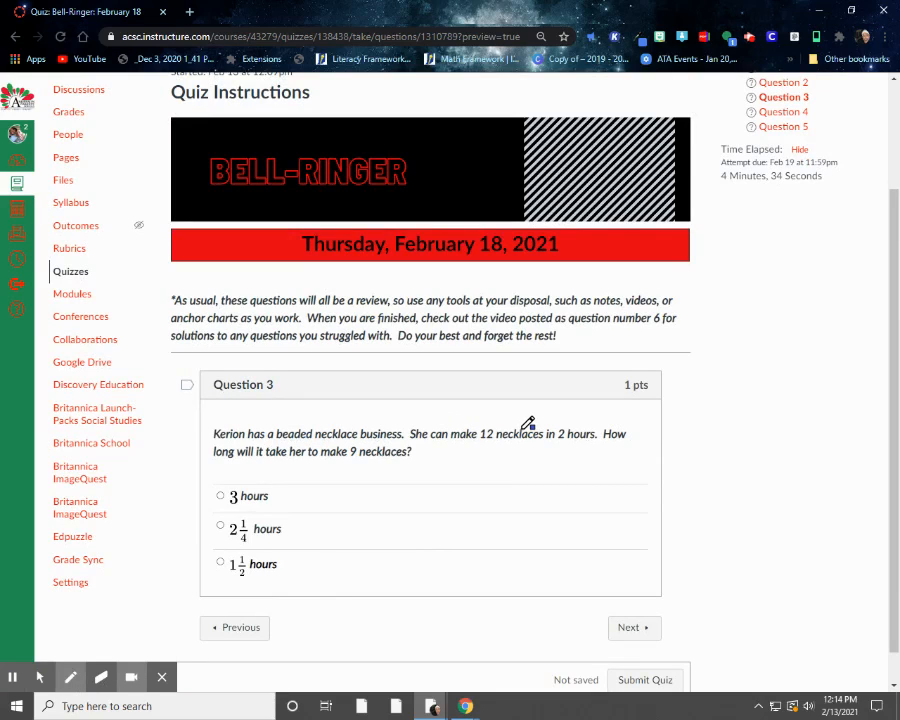
mouse_move(369, 459)
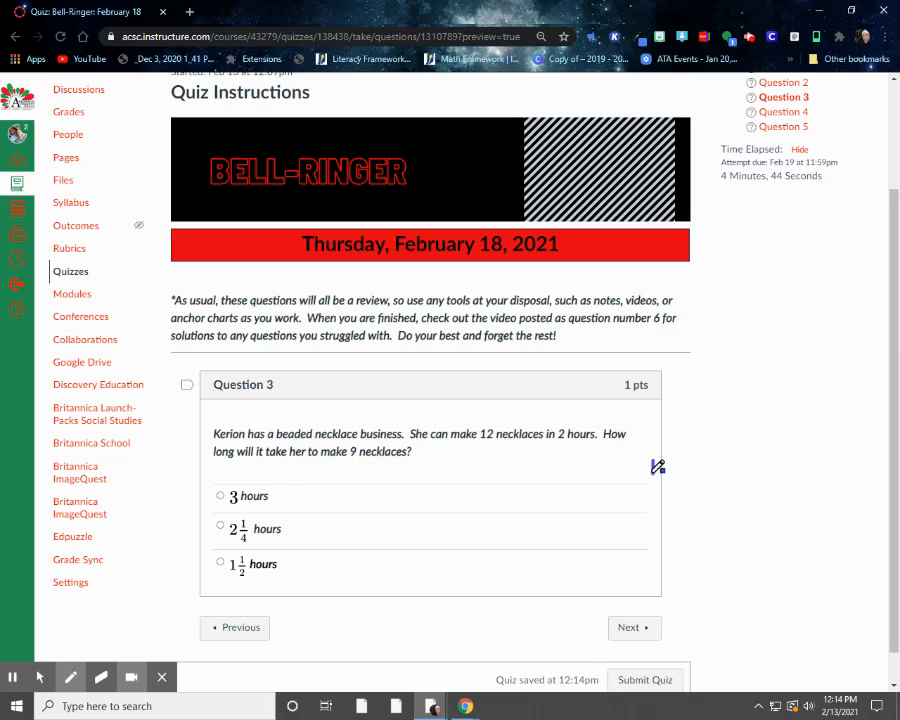
left_click_drag(648, 455, 688, 470)
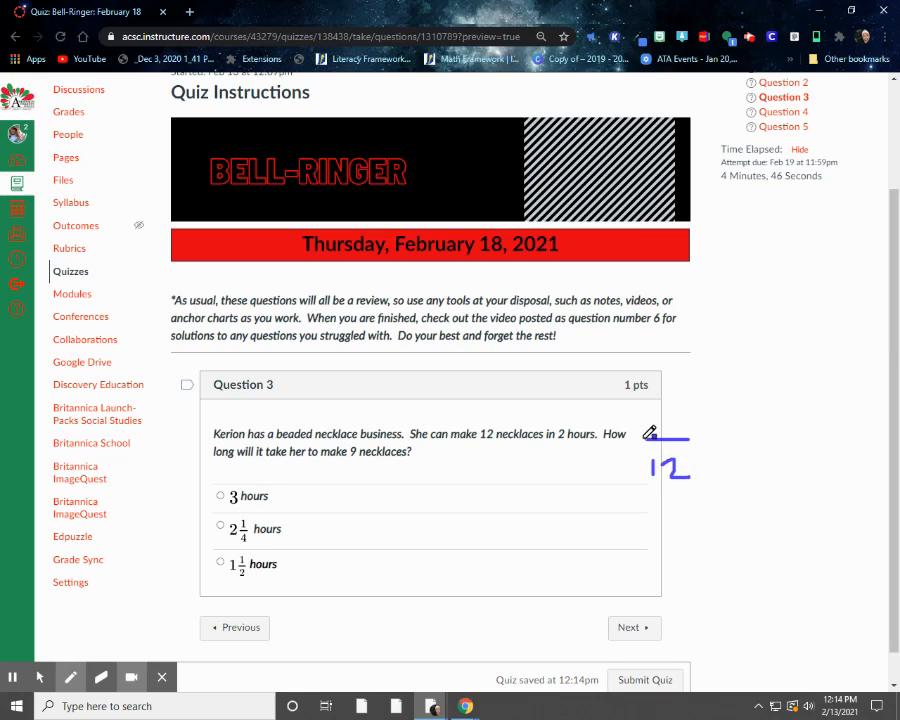
left_click_drag(635, 430, 730, 525)
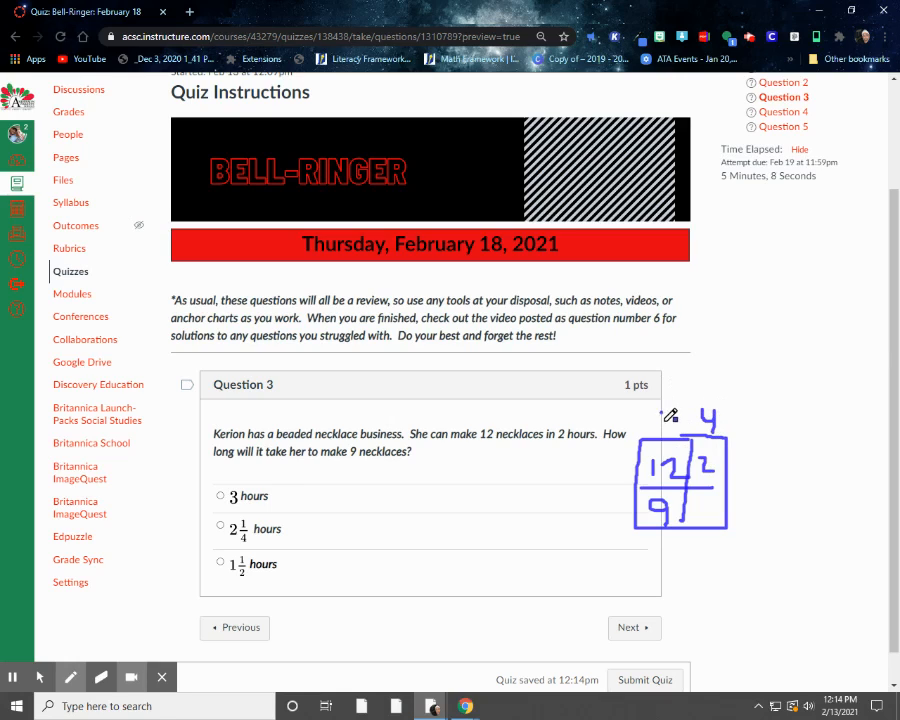
left_click_drag(662, 432, 685, 418)
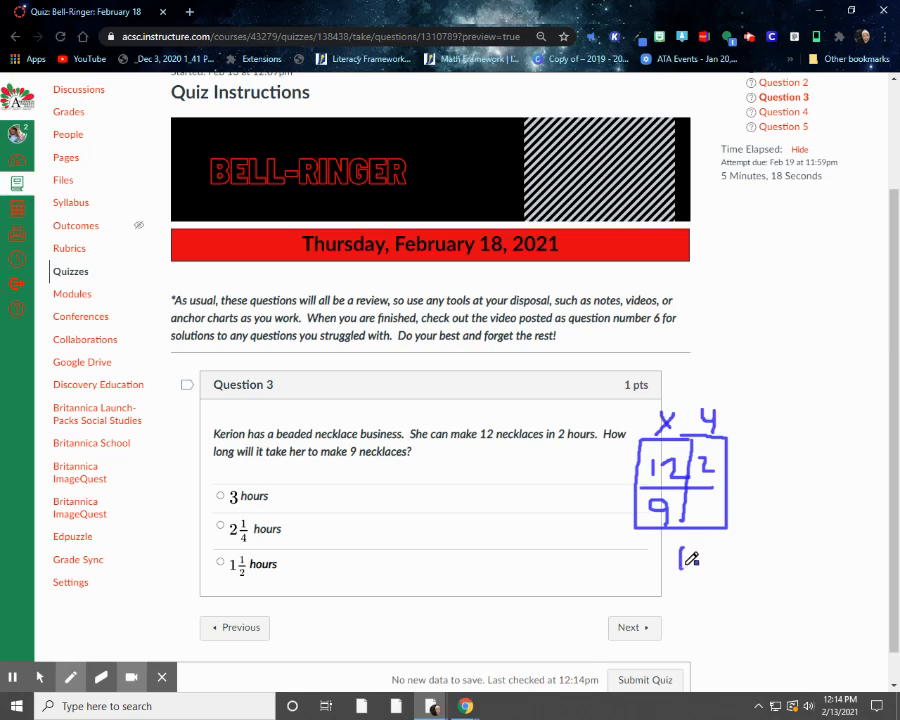
- Write the cross-multiplied equations, divide to solve 6x = 9, and write the final answer
left_click_drag(680, 560, 710, 560)
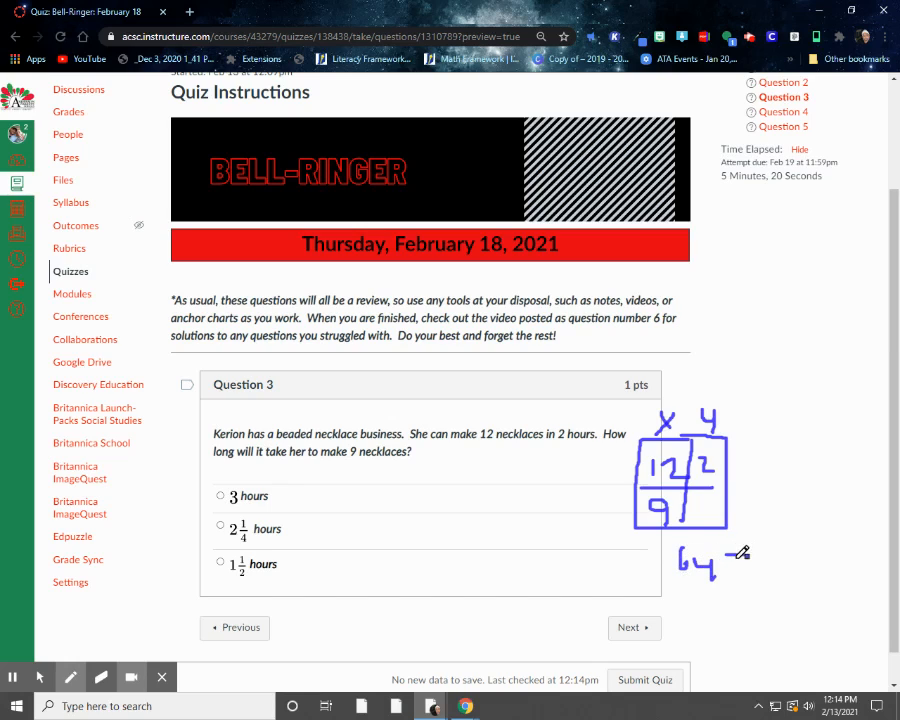
left_click_drag(720, 560, 785, 560)
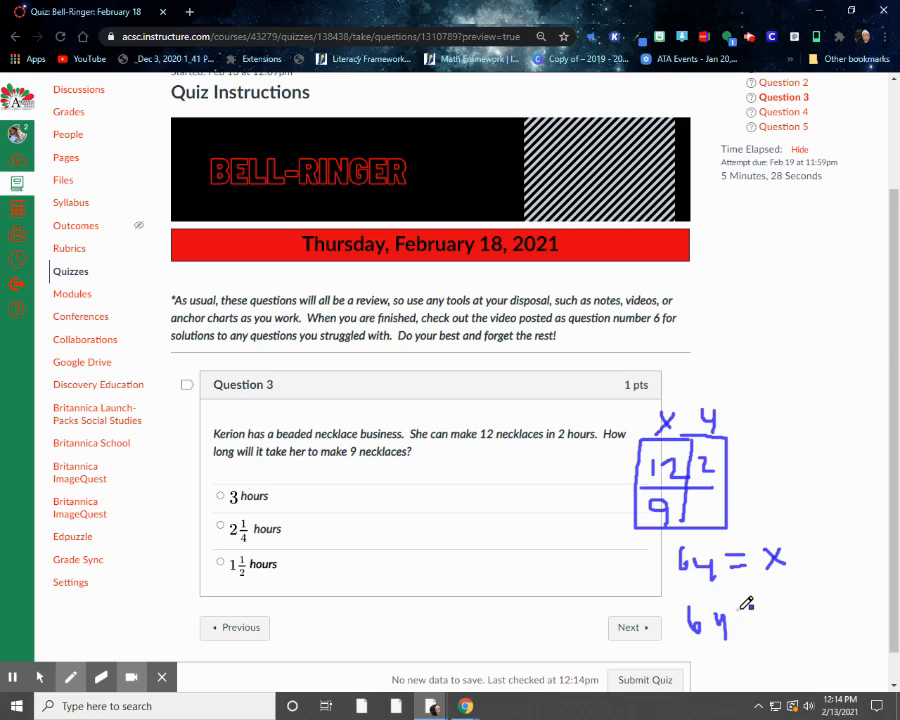
left_click_drag(735, 618, 790, 615)
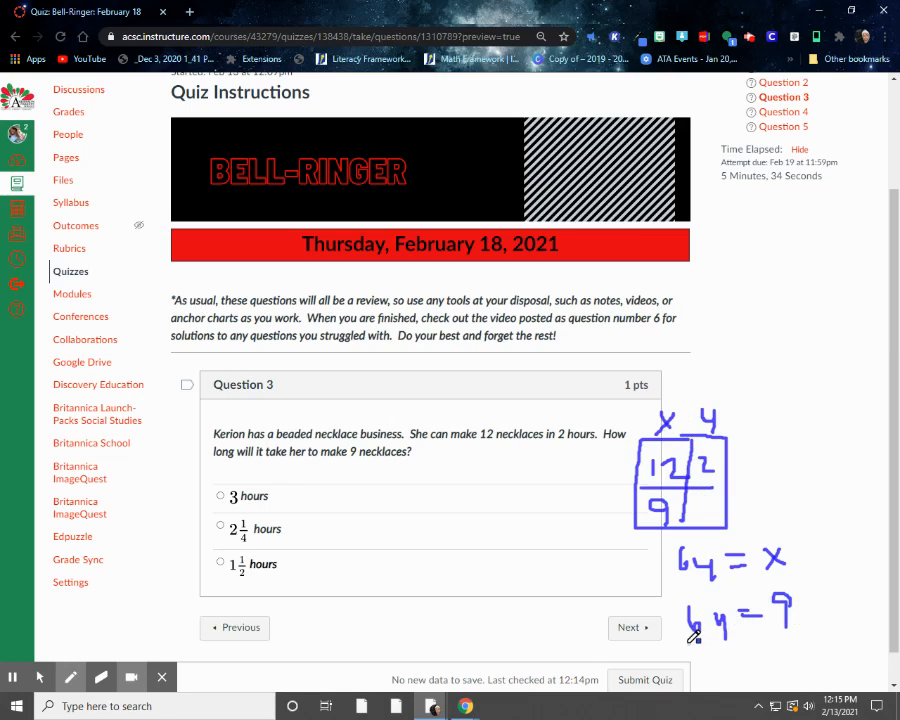
left_click_drag(685, 630, 710, 660)
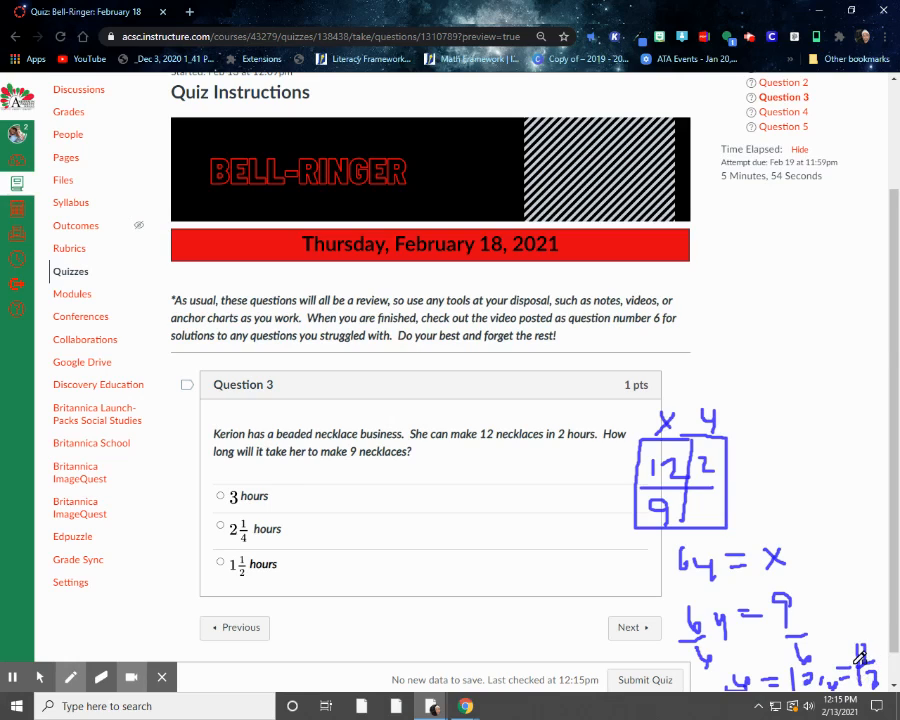
left_click_drag(327, 560, 385, 563)
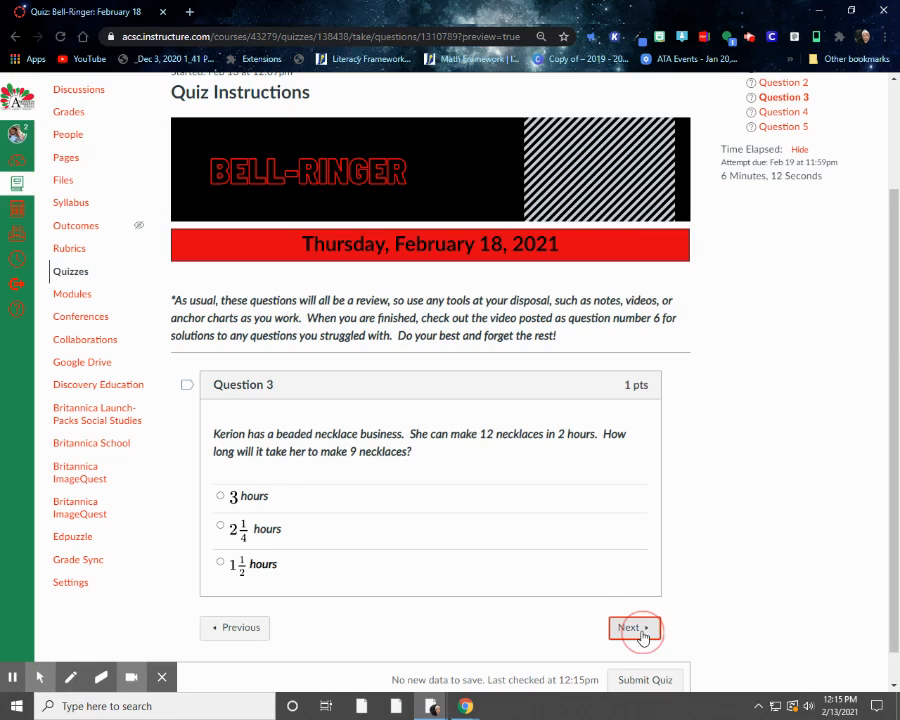
- Go past Question 3 with Next to reach Naomi's get-ready minutes question
left_click(626, 628)
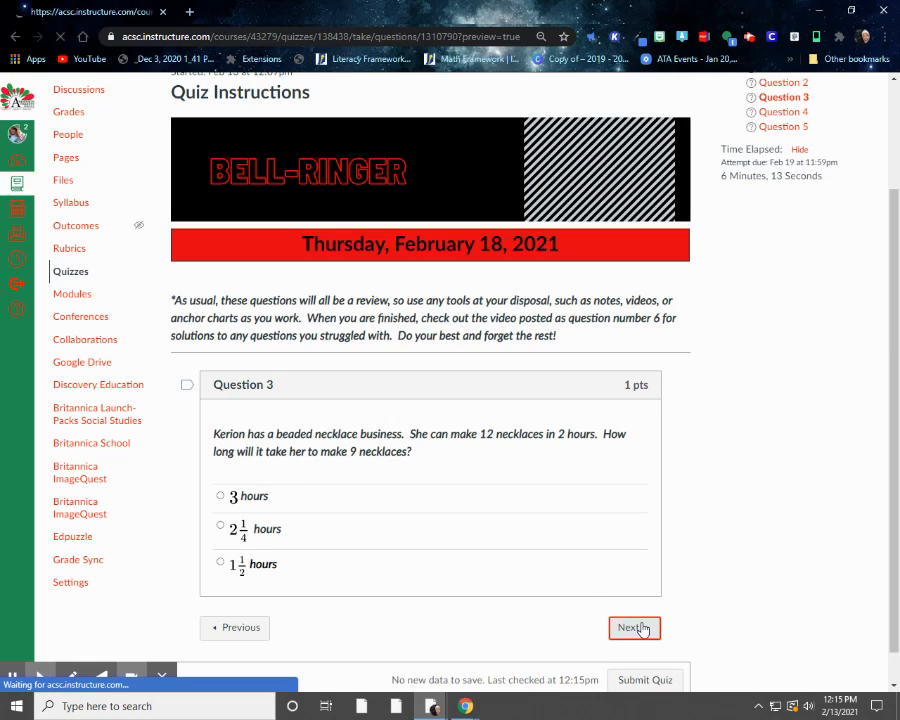
left_click(625, 628)
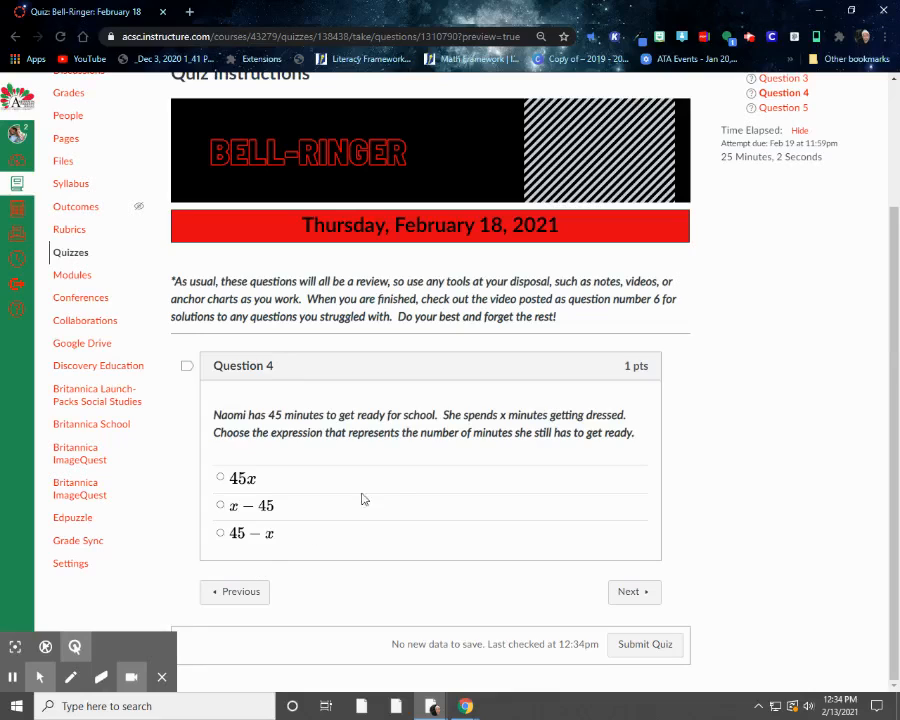
mouse_move(445, 448)
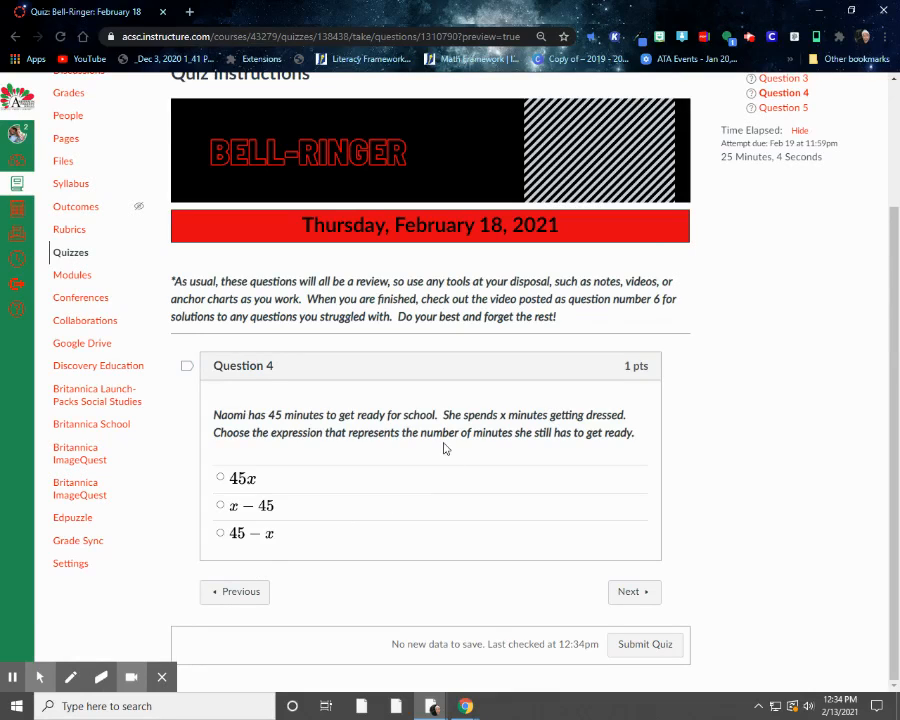
mouse_move(365, 413)
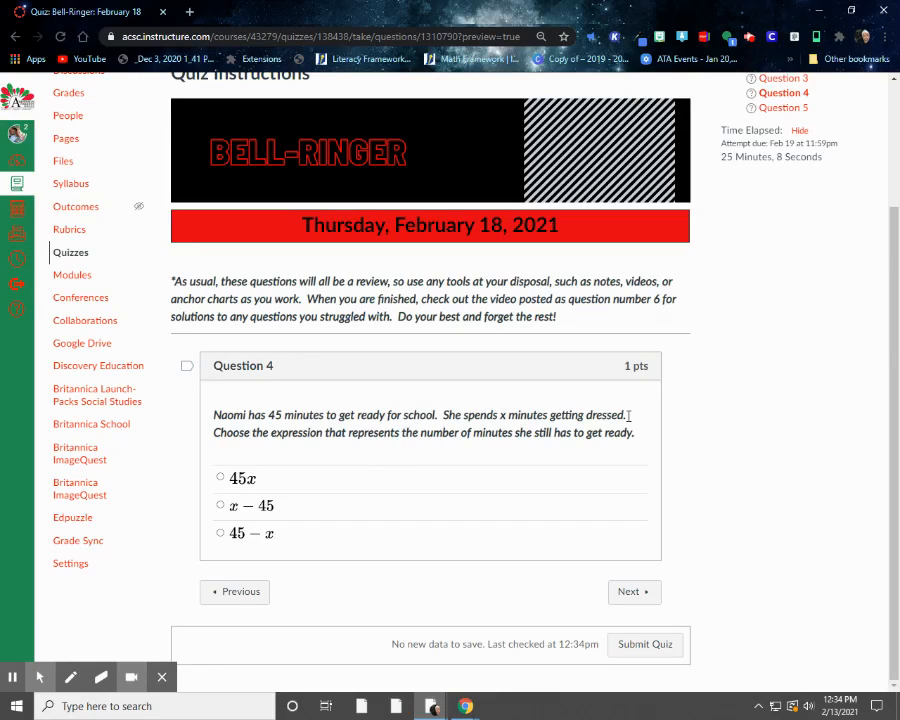
mouse_move(393, 432)
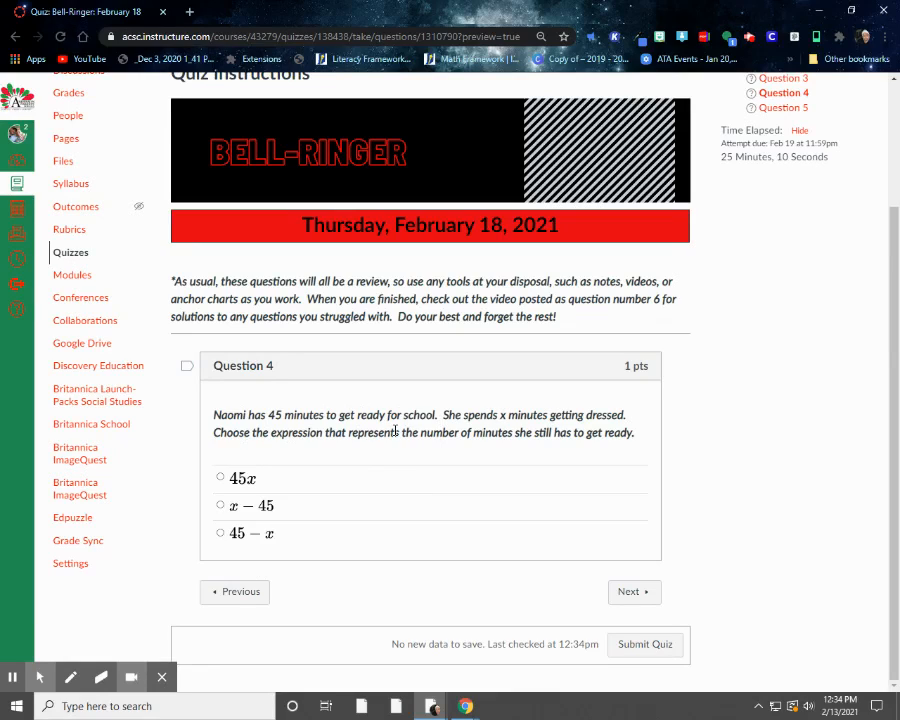
mouse_move(641, 432)
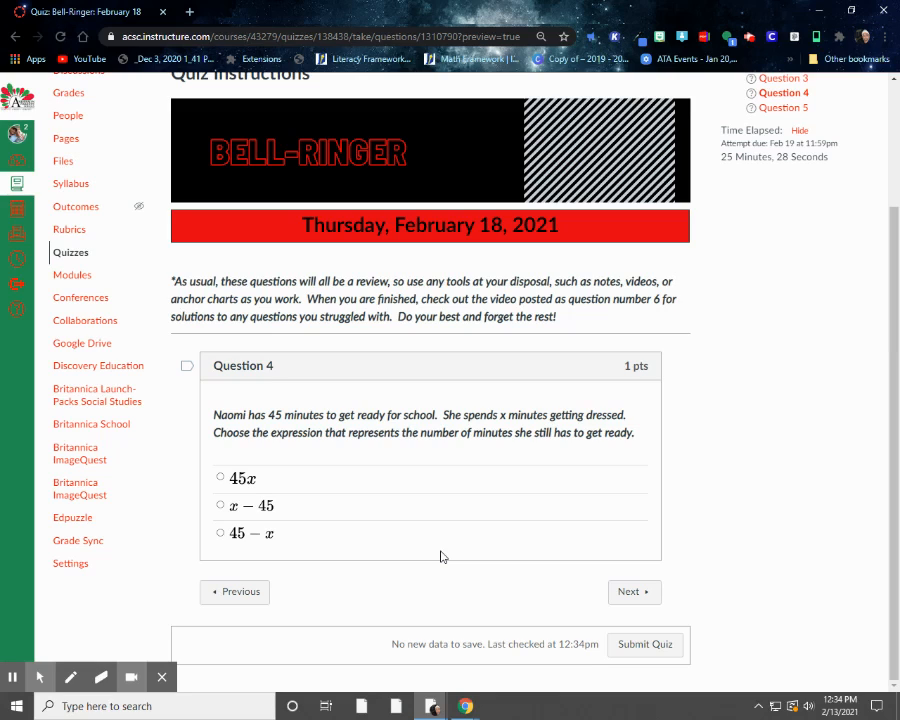
mouse_move(315, 494)
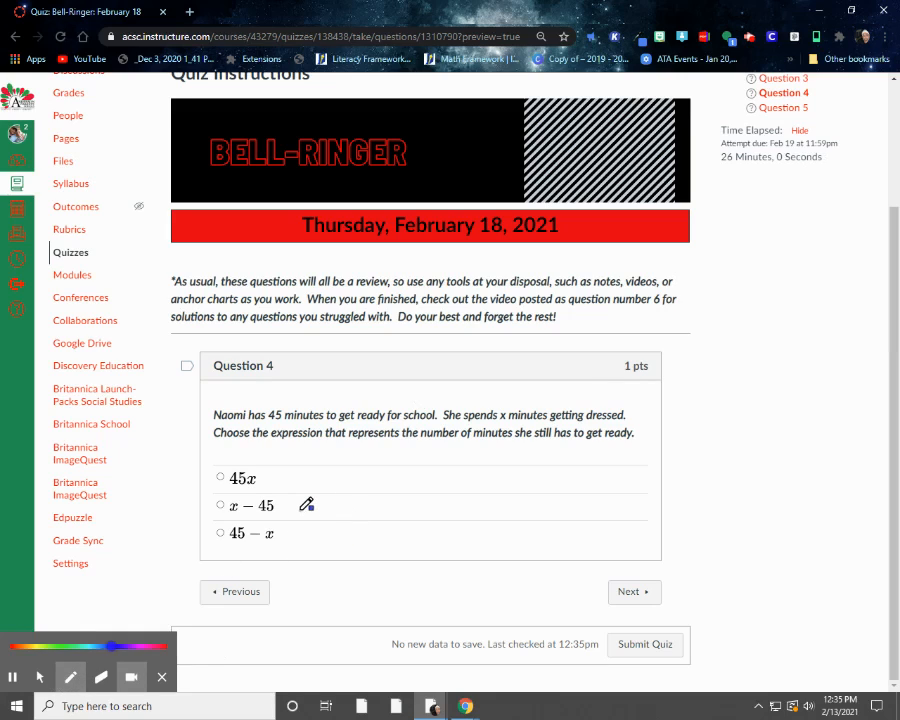
left_click_drag(295, 513, 358, 507)
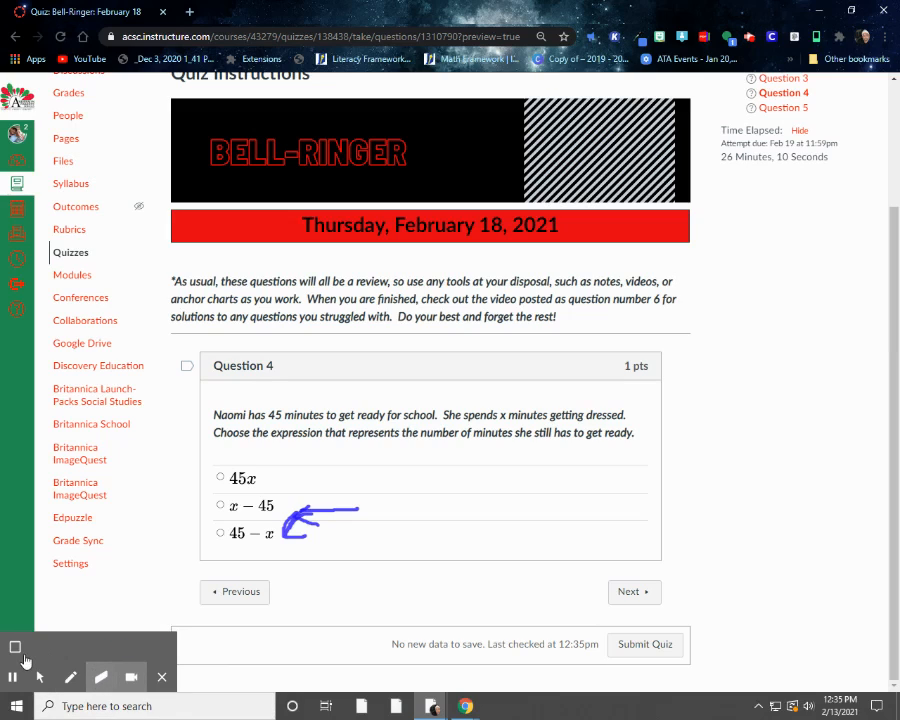
left_click(98, 675)
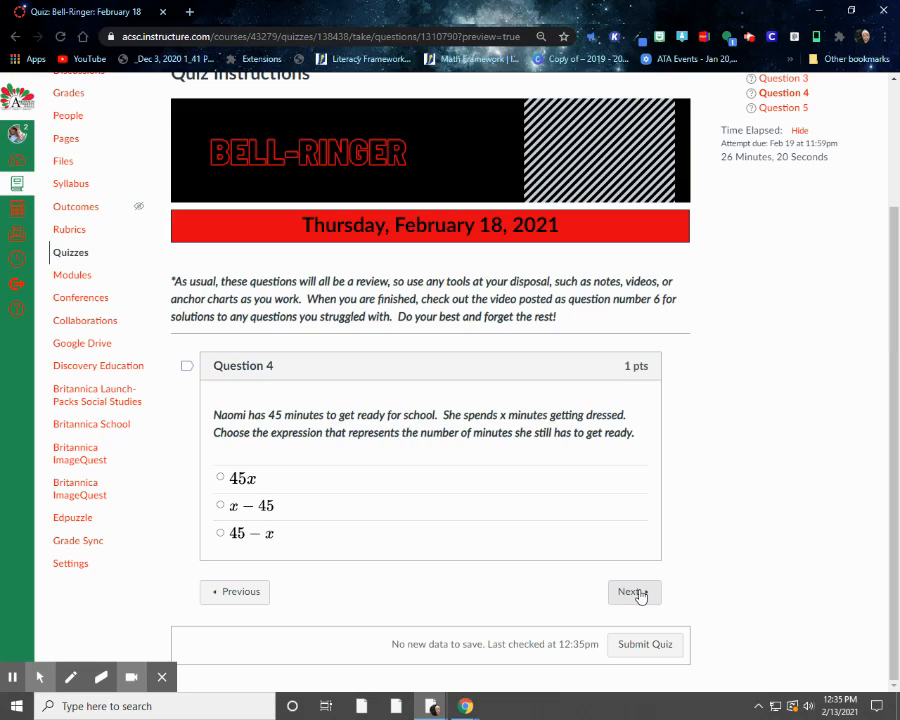
- Go to Question 5, scroll down to the trapezoid, and select the annotation pen
left_click(633, 592)
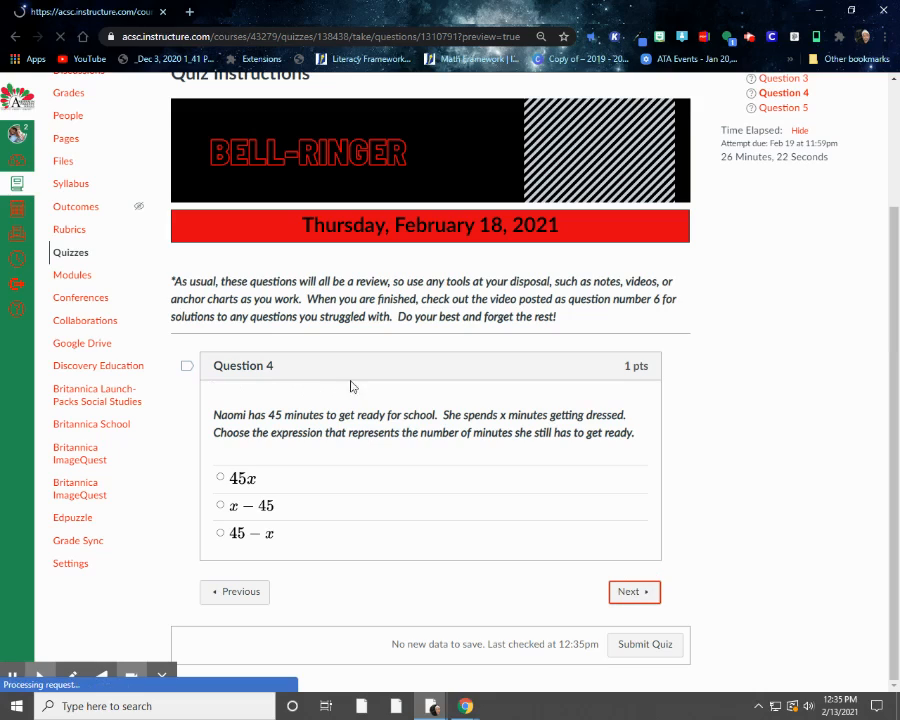
mouse_move(256, 346)
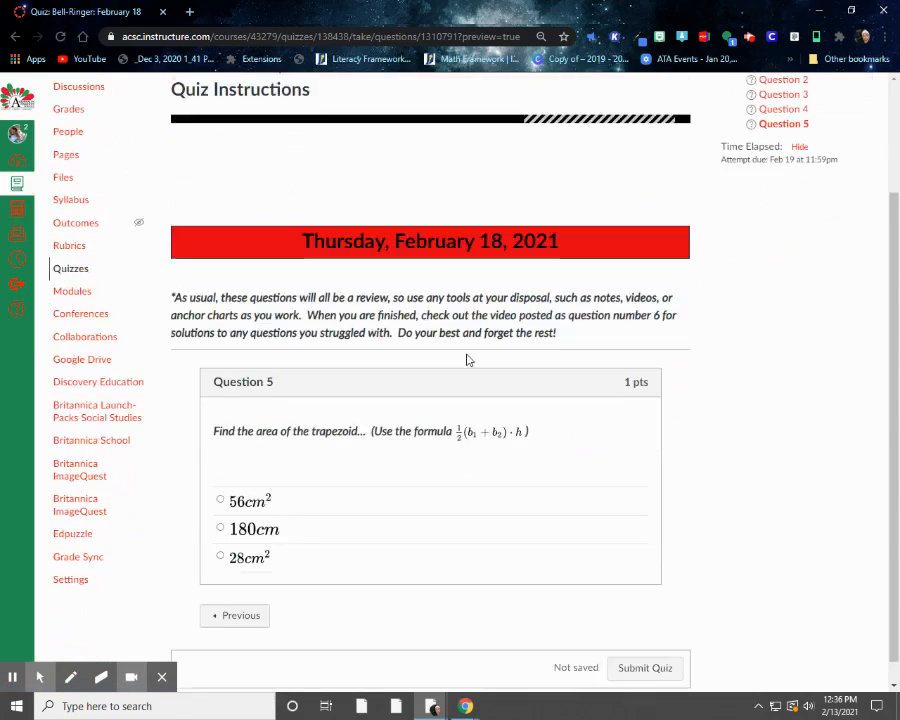
scroll("down", 3)
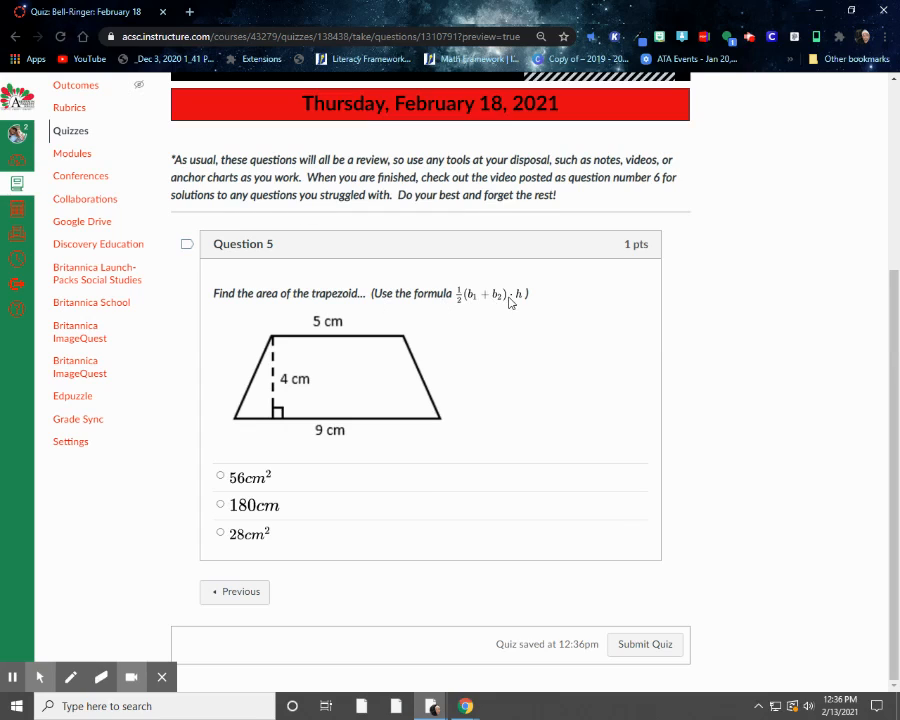
mouse_move(496, 305)
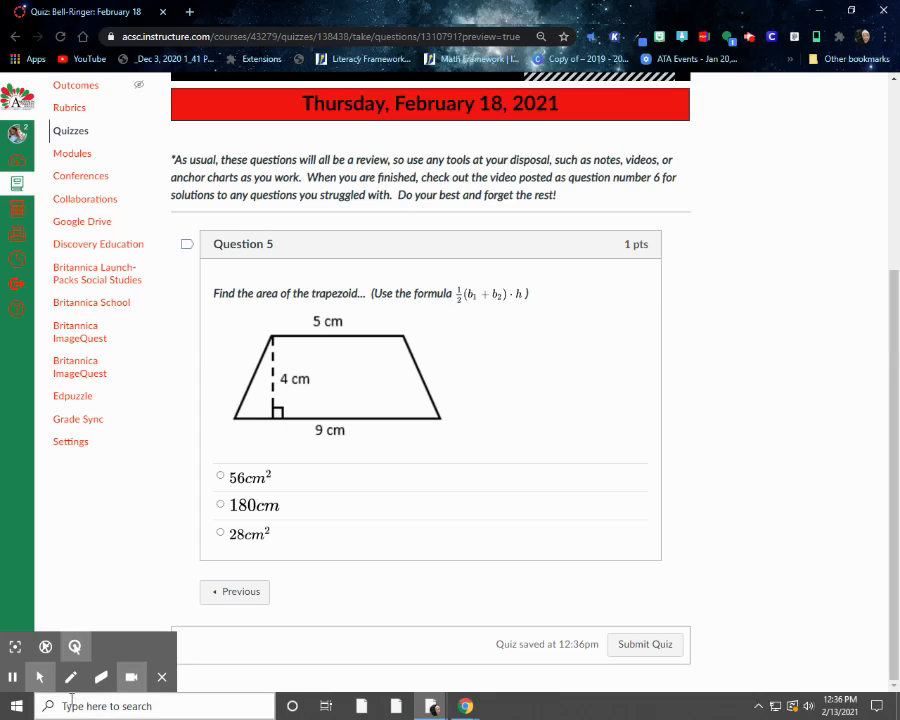
left_click(70, 676)
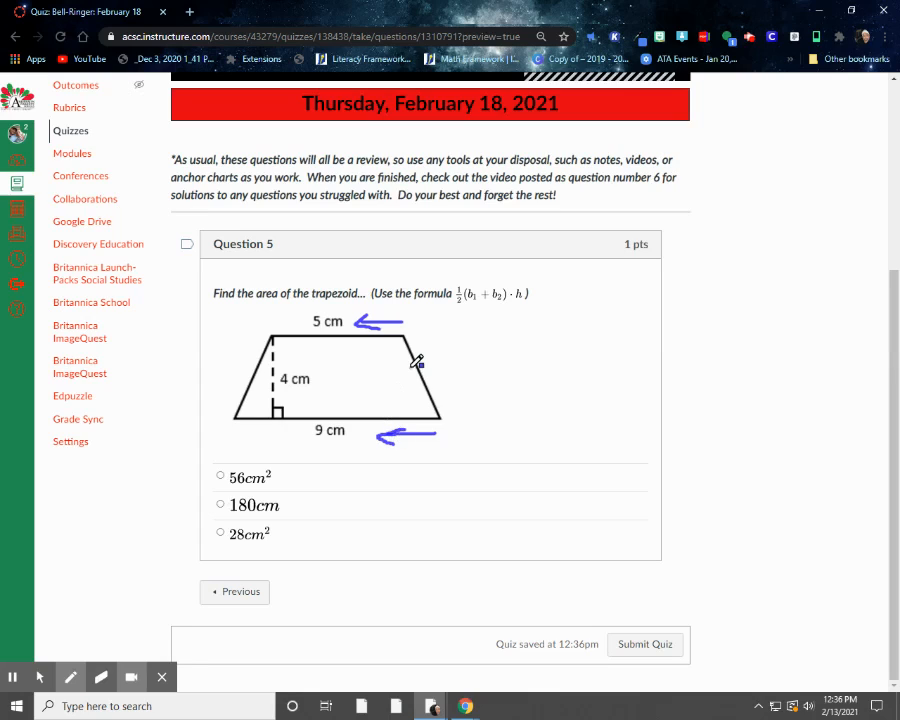
mouse_move(429, 352)
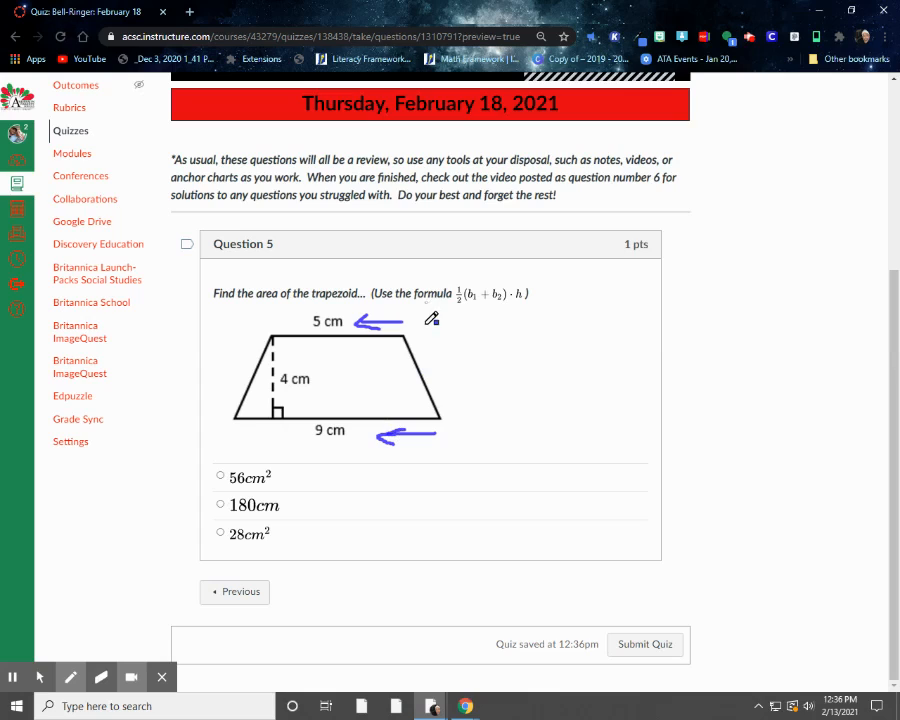
- Write b1 beside 5 cm, b2 beside 9 cm, and h beside the 4 cm height
left_click_drag(425, 315, 455, 345)
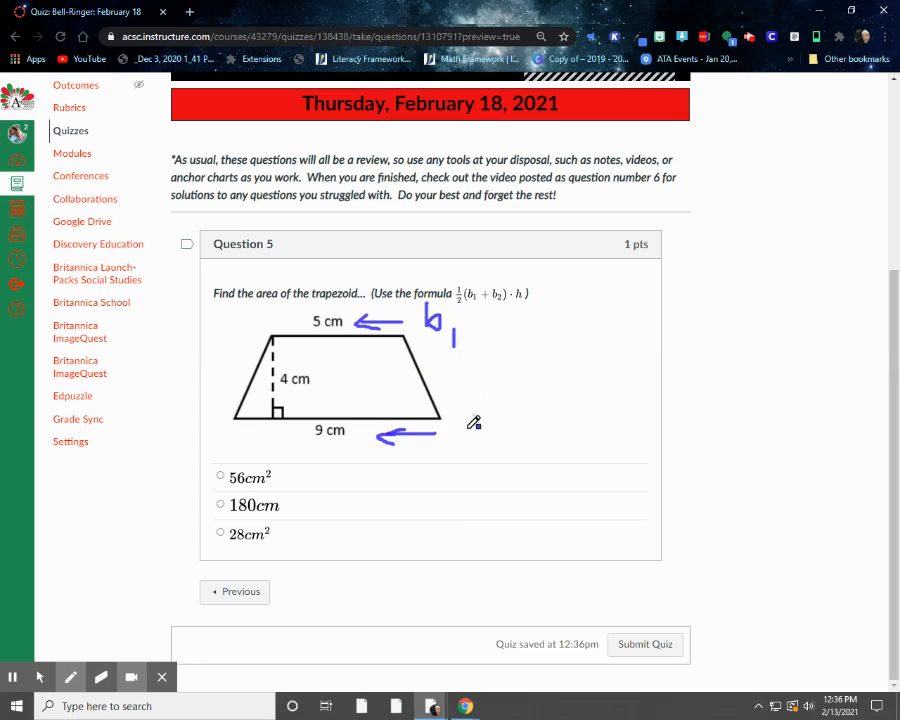
left_click_drag(455, 425, 470, 445)
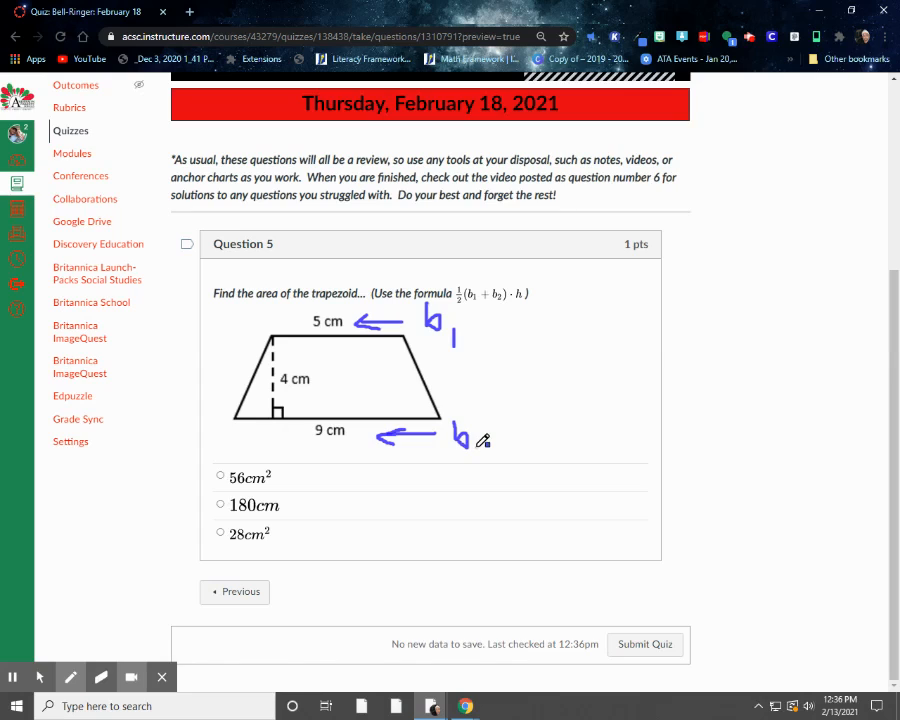
left_click_drag(475, 445, 495, 455)
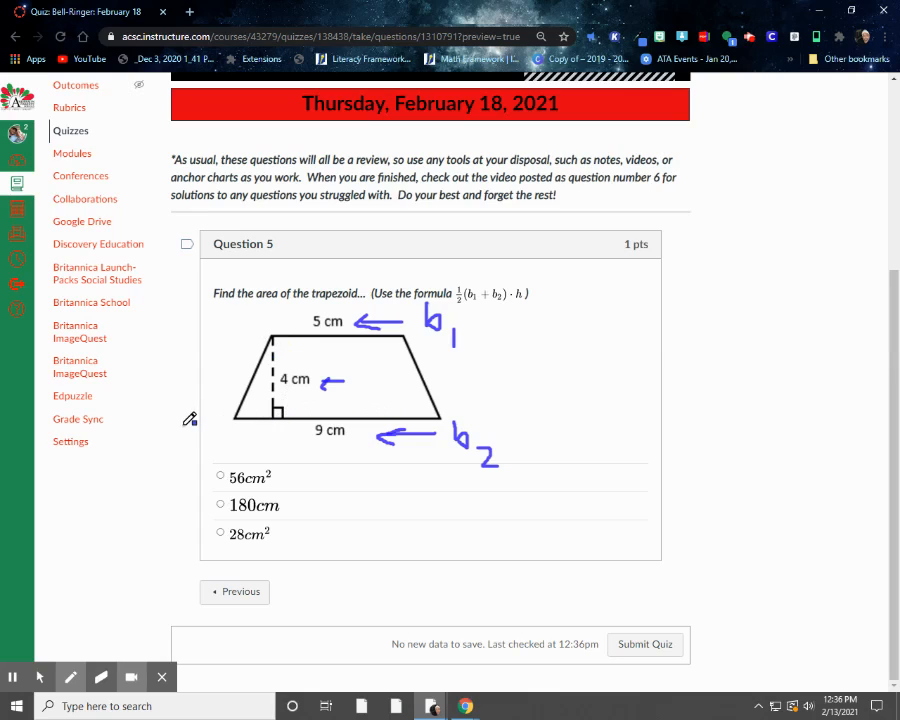
mouse_move(277, 375)
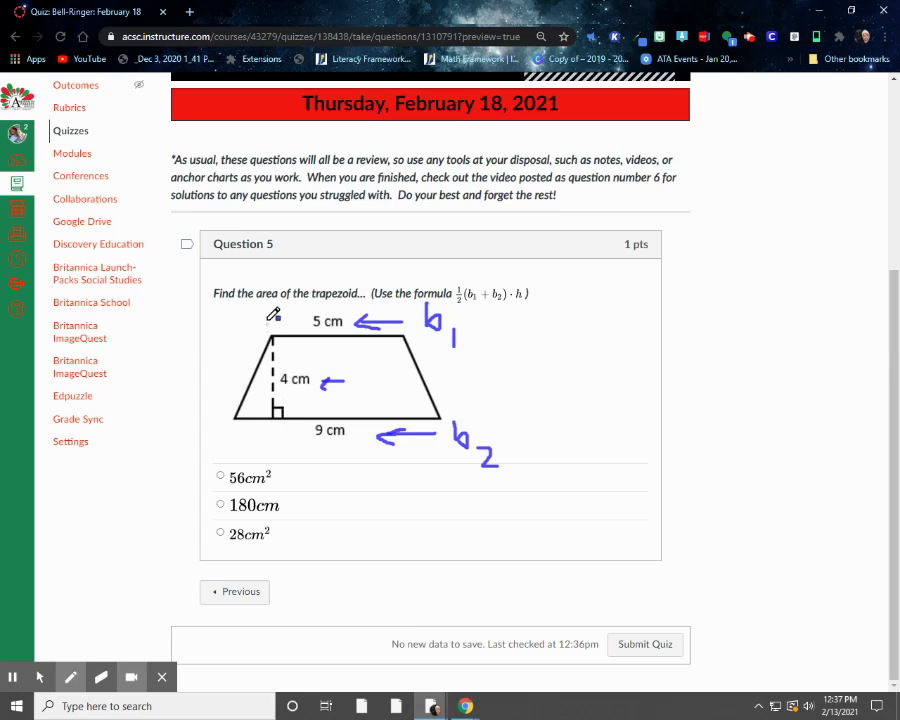
mouse_move(258, 401)
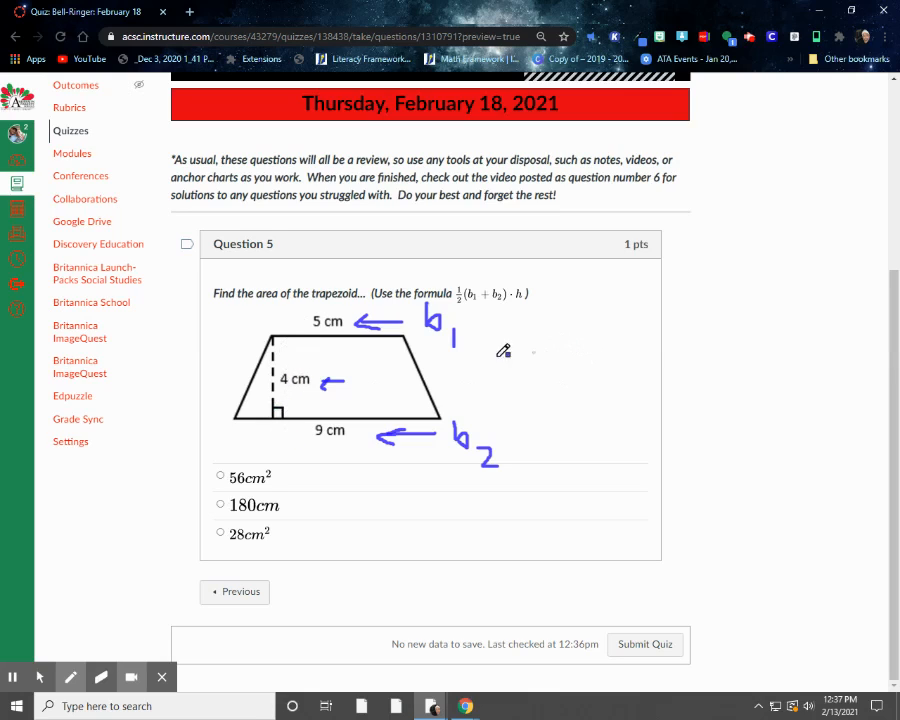
left_click_drag(355, 360, 375, 390)
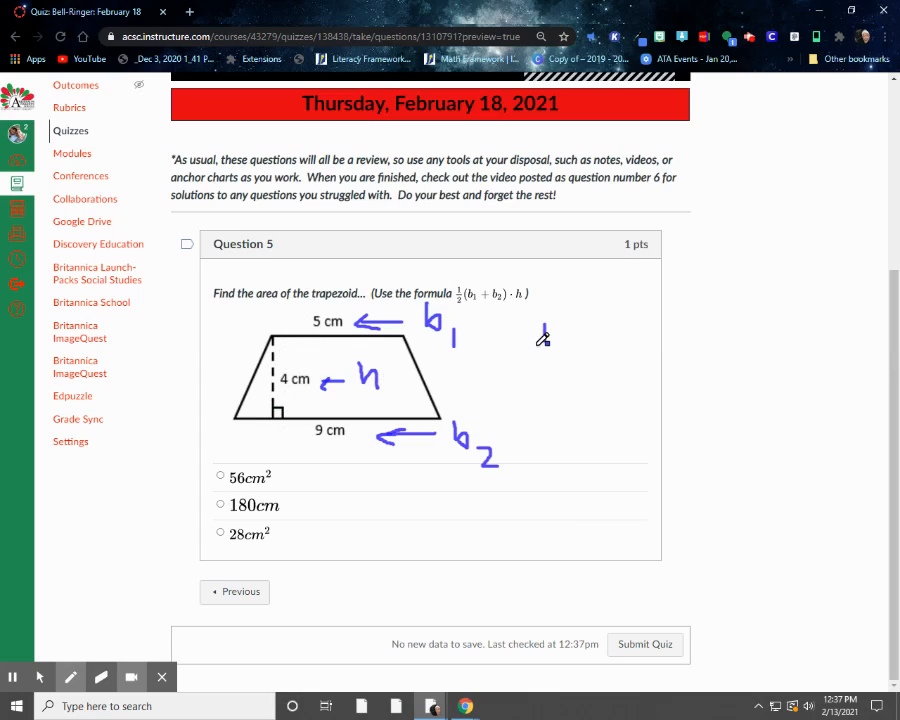
- Handwrite ½(5+9)·4 = ½·14·4 beside the trapezoid, then open the pen colour choices
left_click_drag(545, 325, 590, 360)
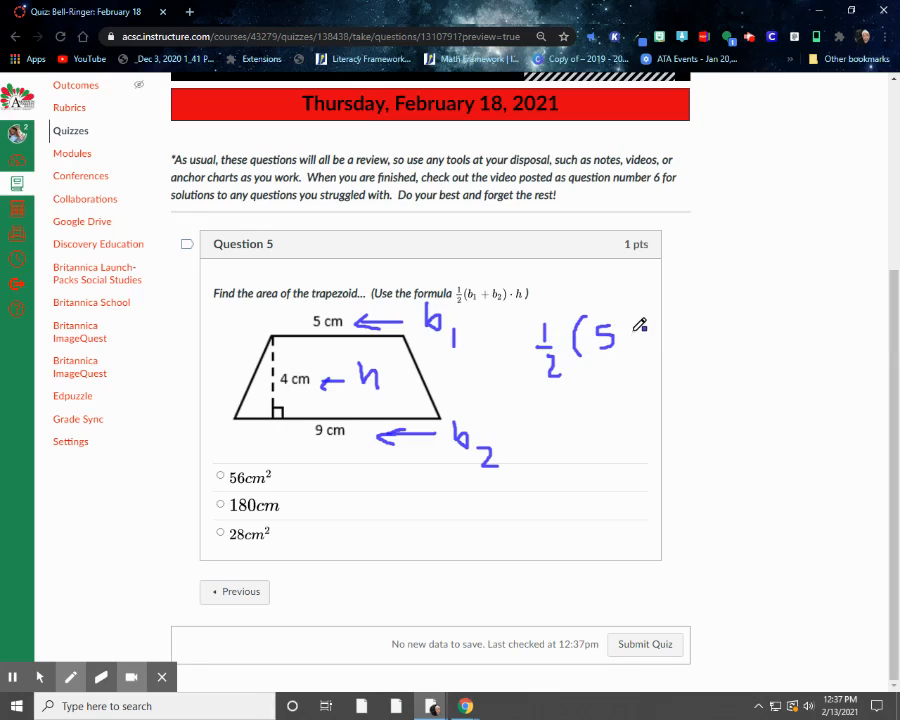
left_click_drag(620, 340, 670, 340)
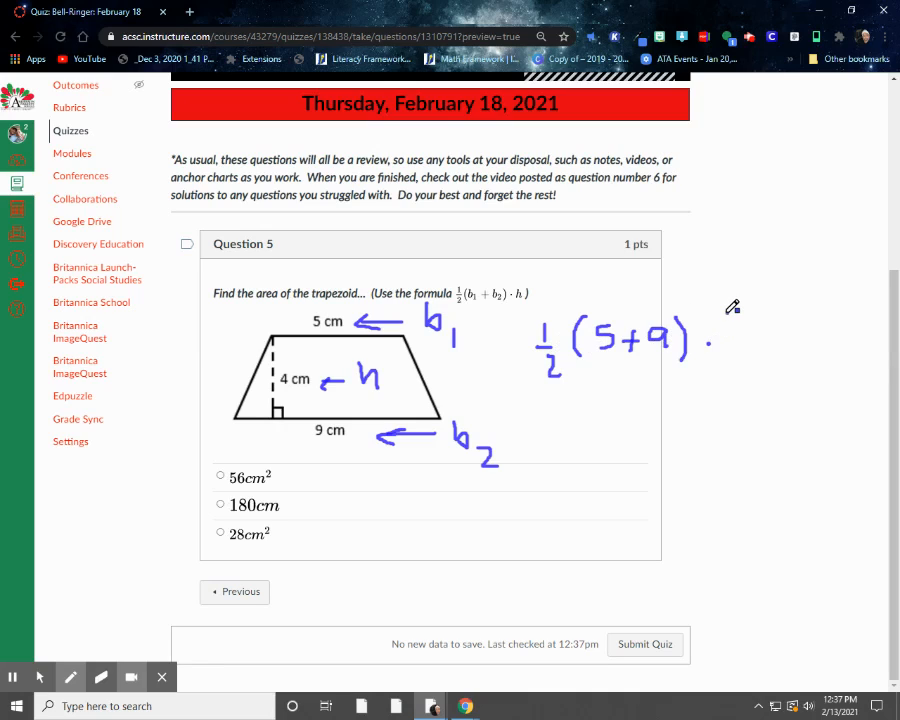
left_click_drag(730, 325, 750, 345)
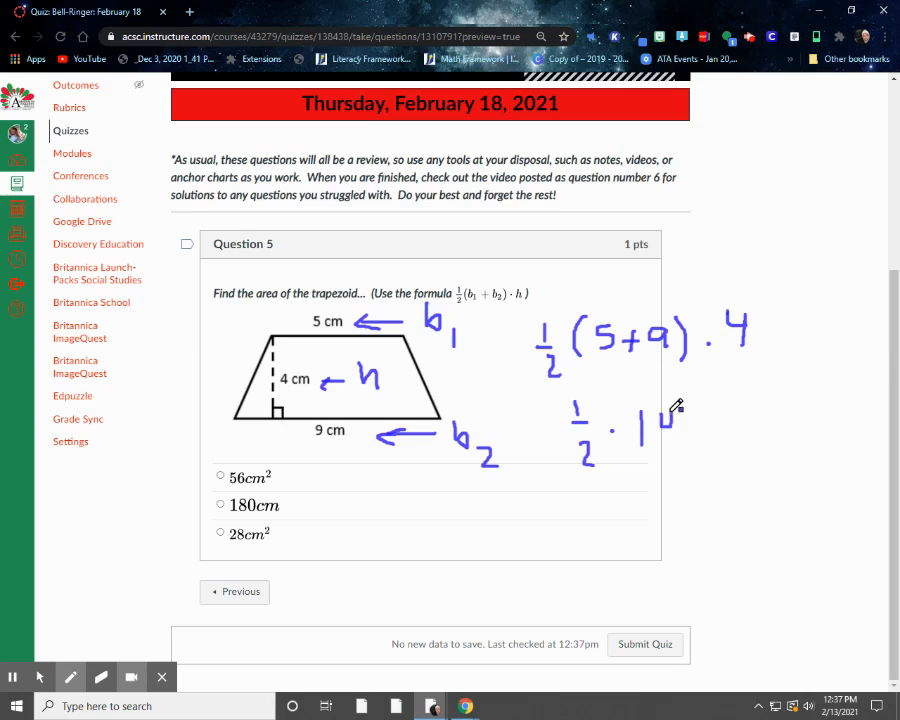
left_click_drag(650, 420, 740, 425)
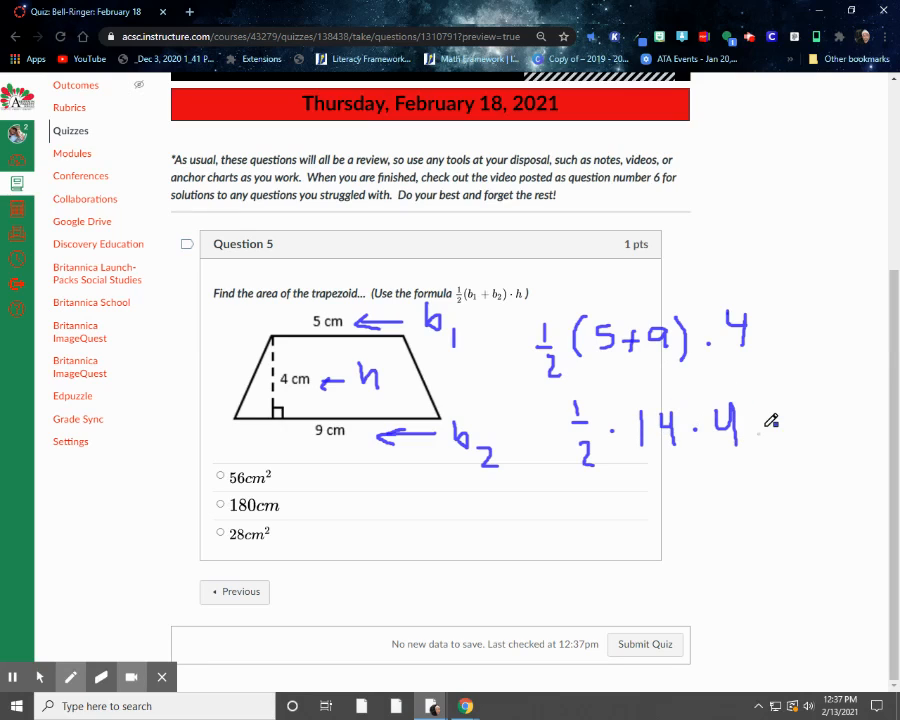
left_click_drag(770, 345, 785, 430)
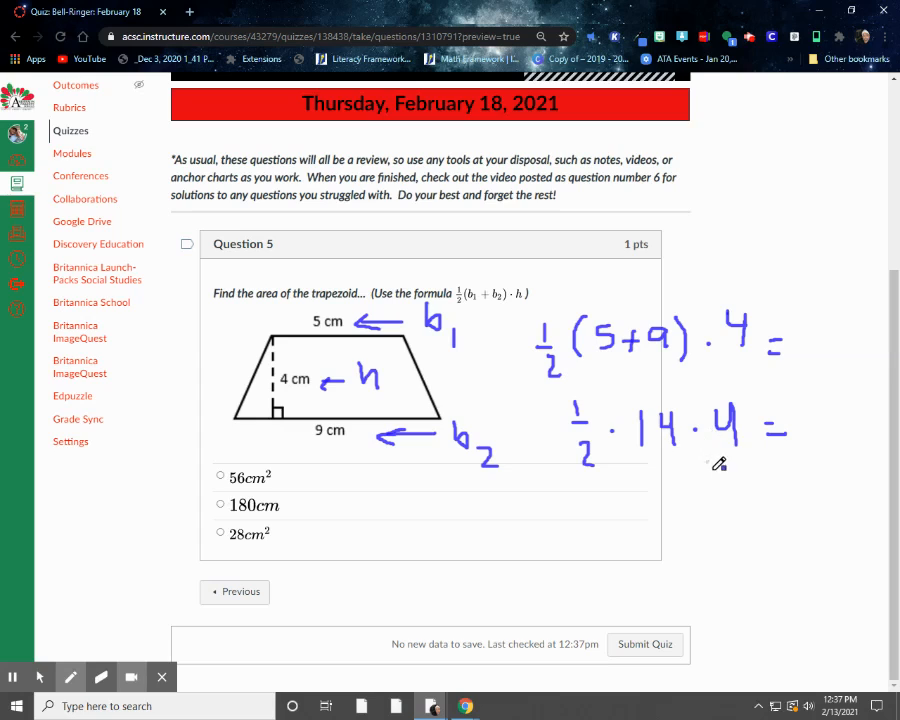
mouse_move(655, 432)
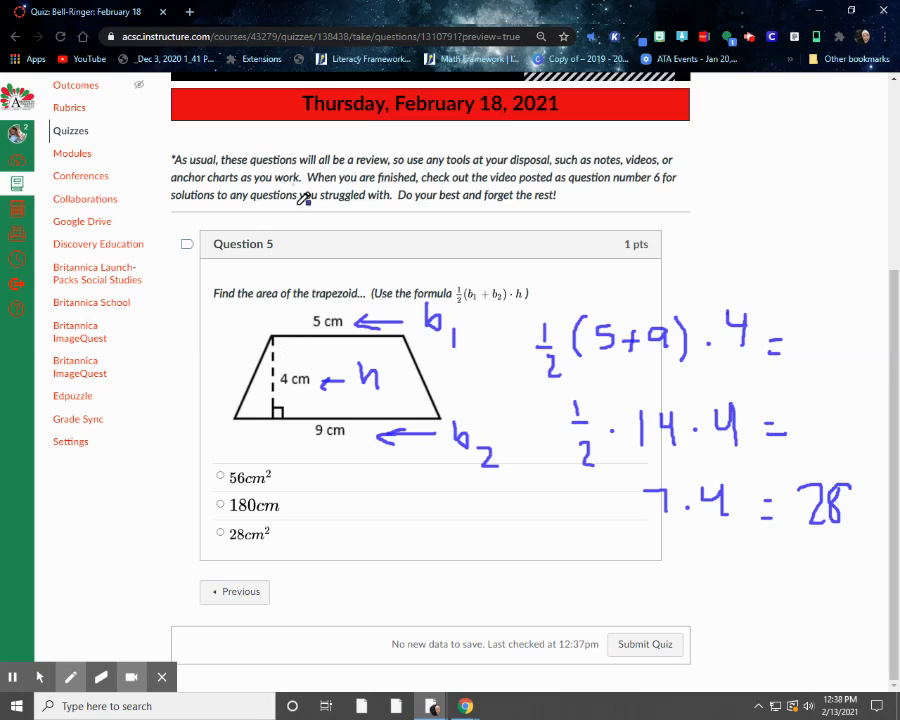
mouse_move(290, 343)
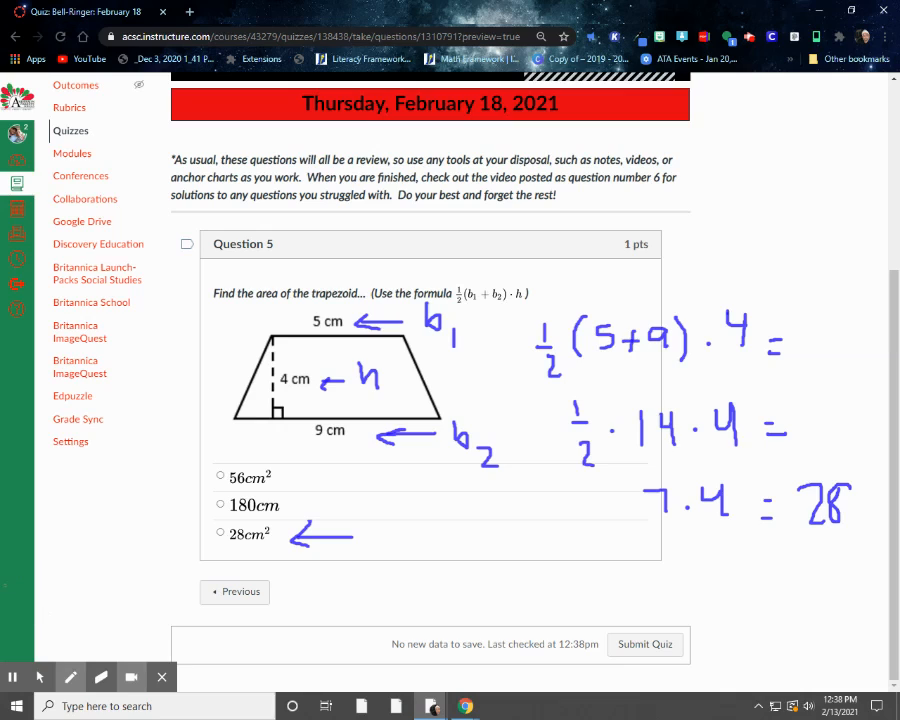
left_click(13, 674)
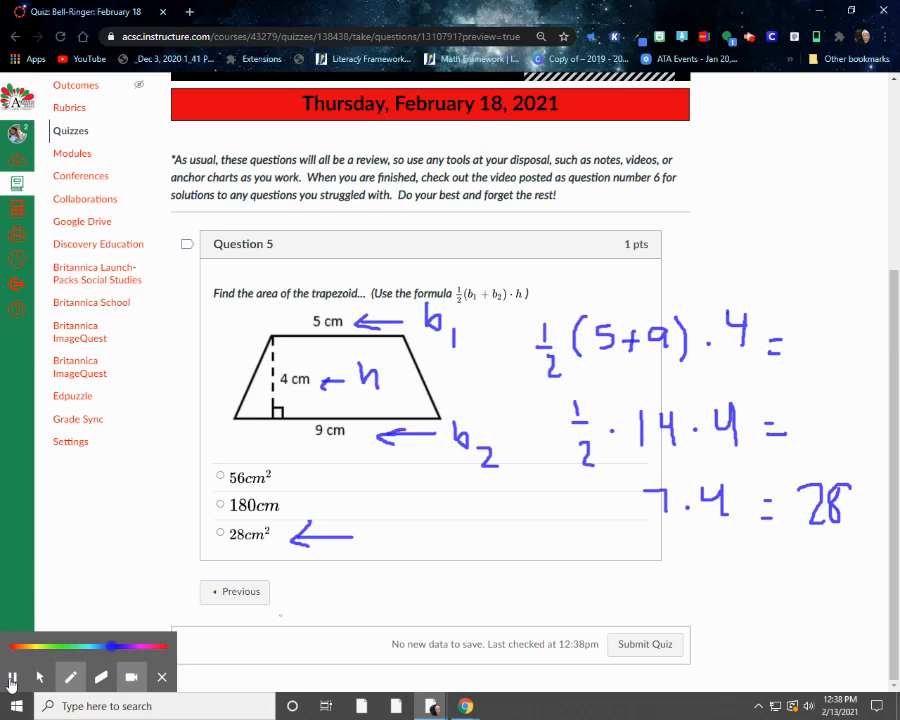